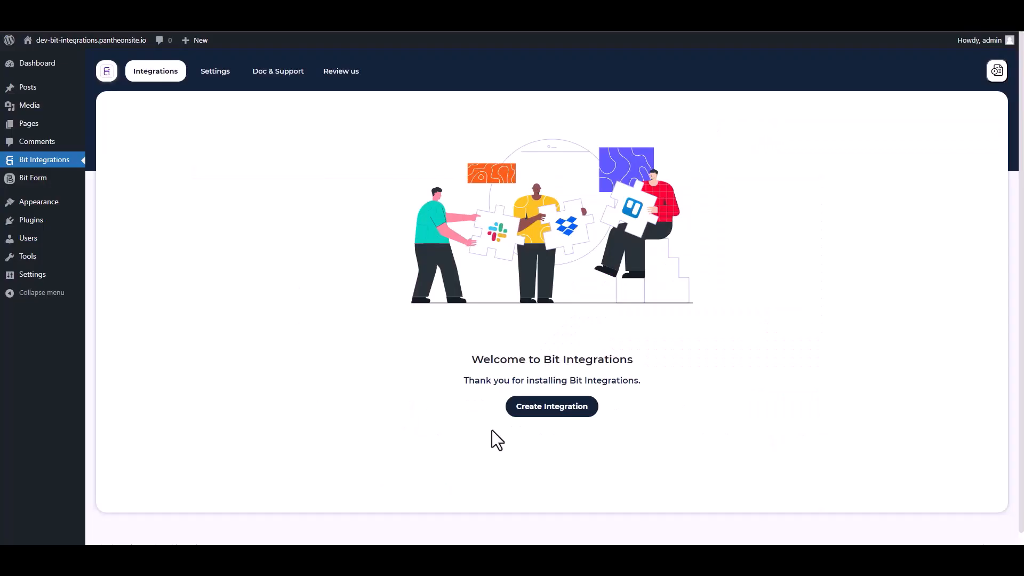
# - Create a new integration with Bit Form as trigger and Contact Form as the form
pyautogui.click(551, 406)
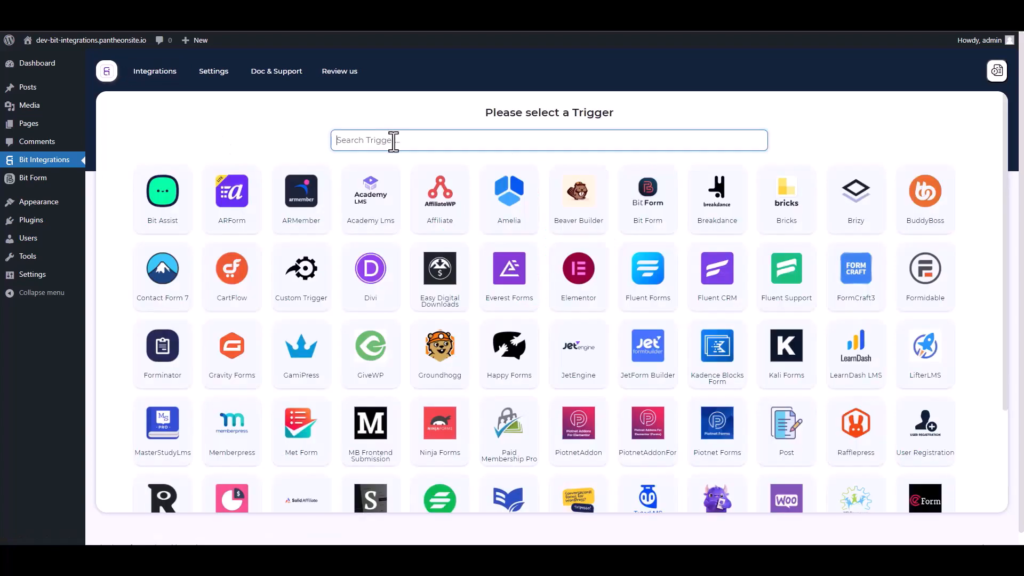
pyautogui.write('bit')
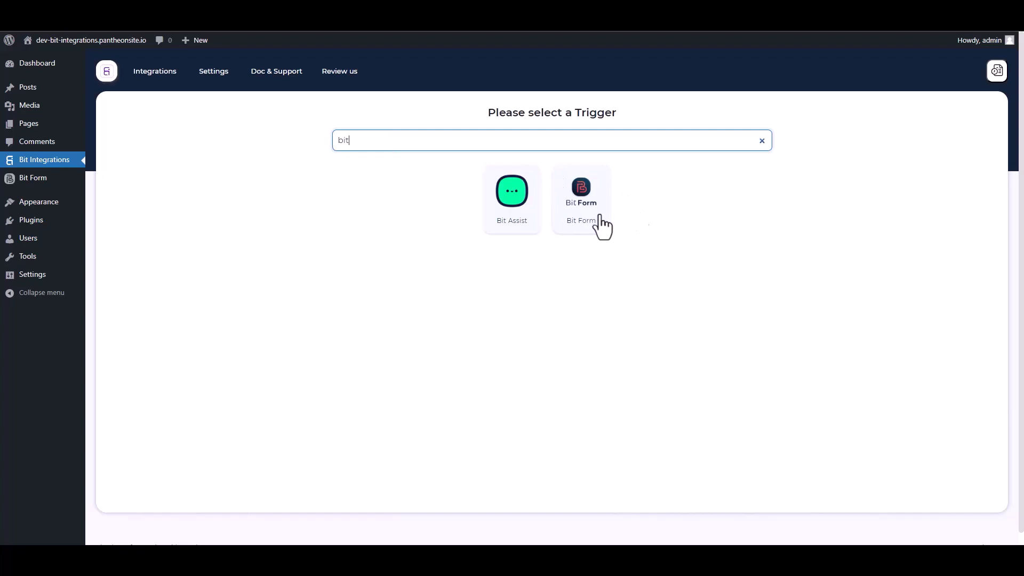
pyautogui.click(580, 193)
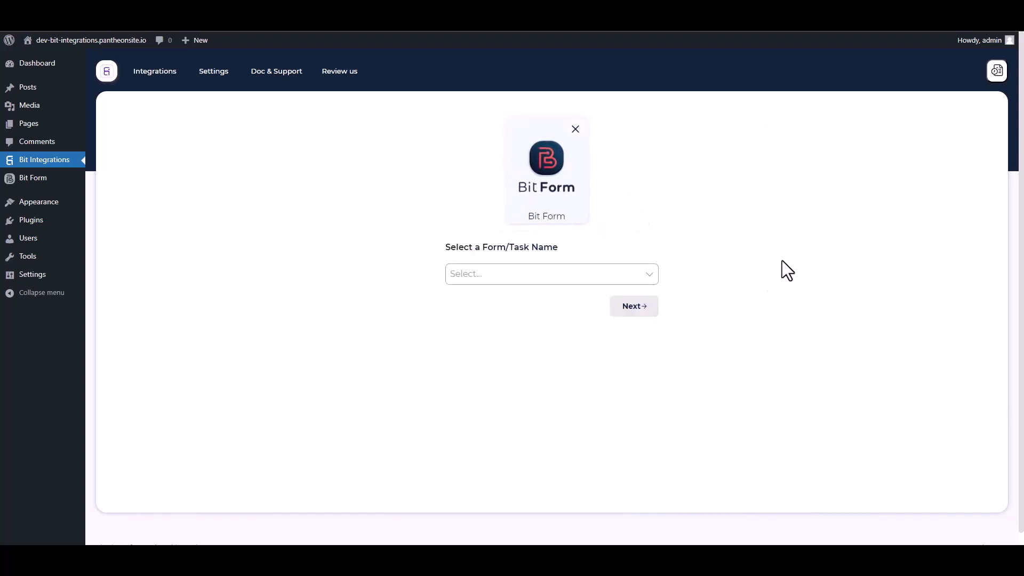
pyautogui.click(551, 274)
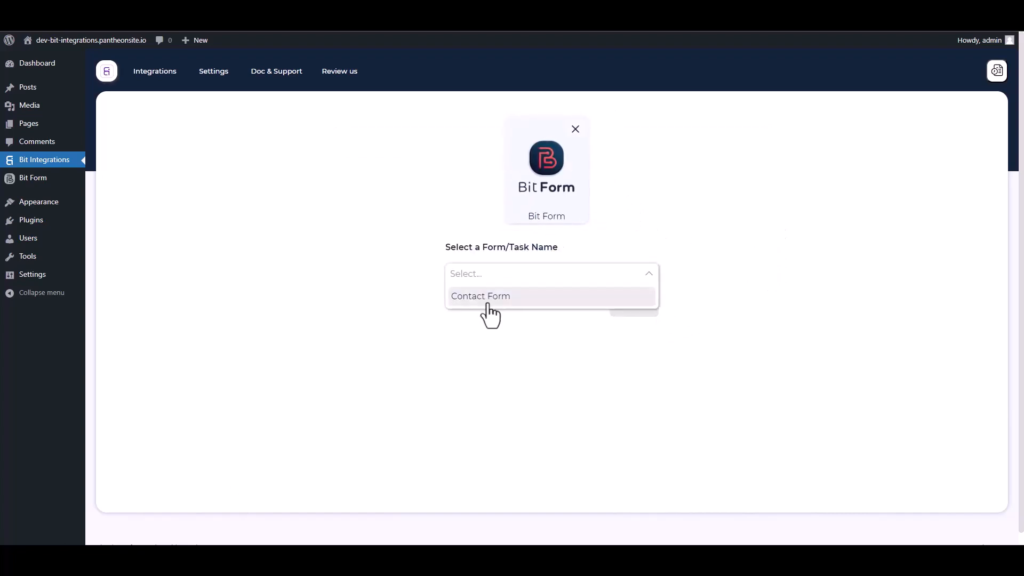
pyautogui.click(480, 295)
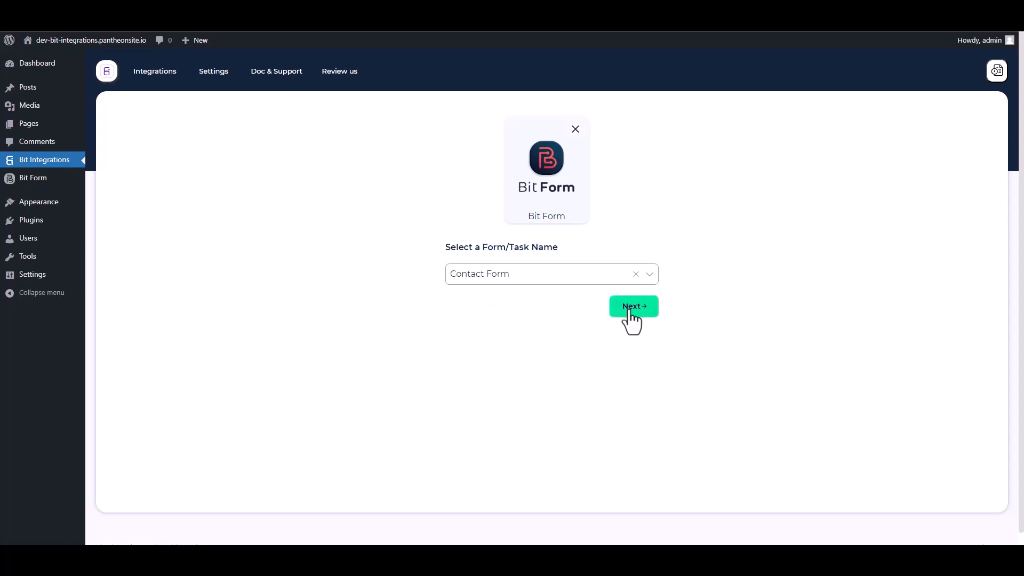
# - Choose Google Sheet as the action and head to the Google API Console for credentials
pyautogui.click(632, 306)
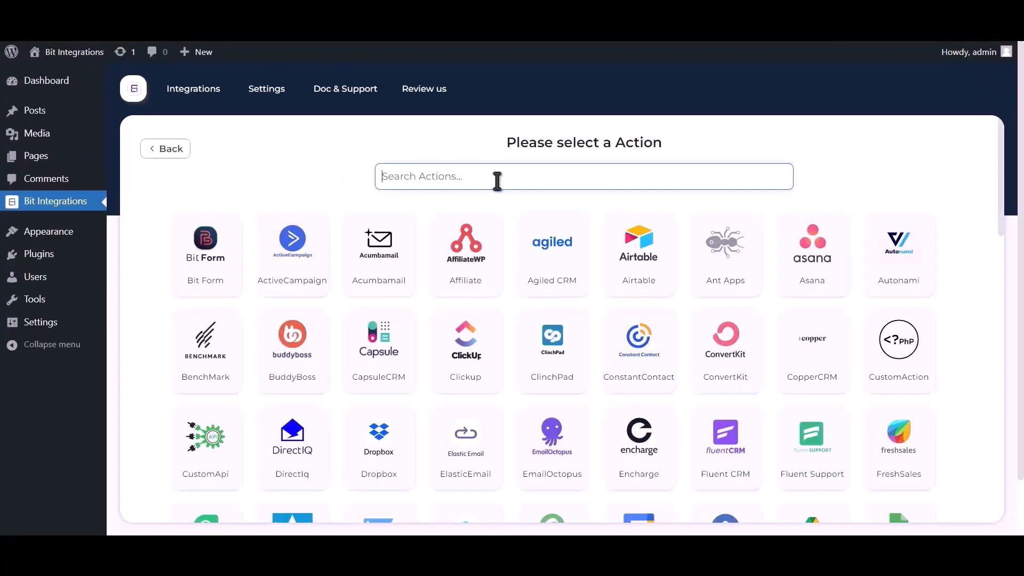
pyautogui.write('google sheet')
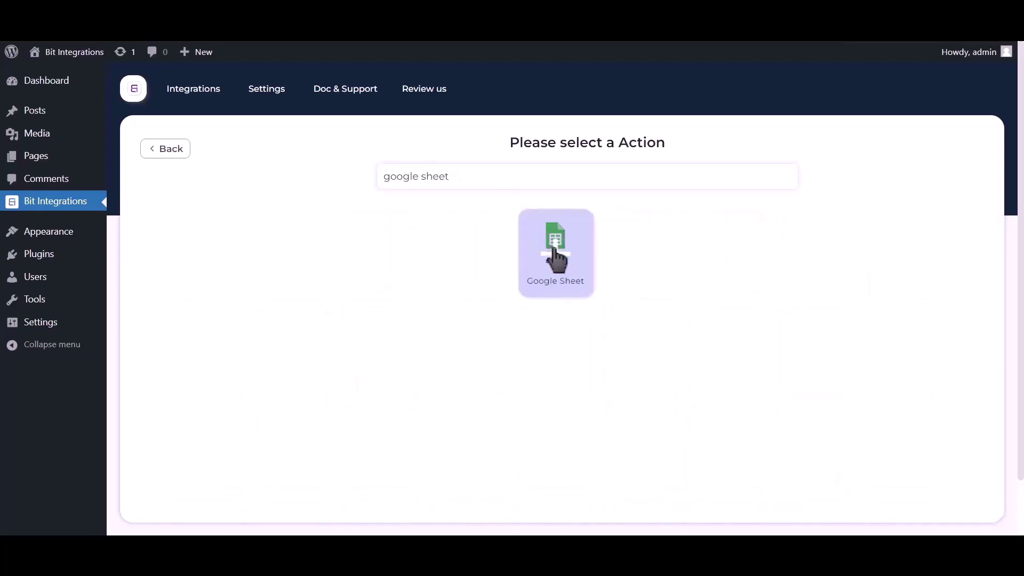
pyautogui.click(555, 253)
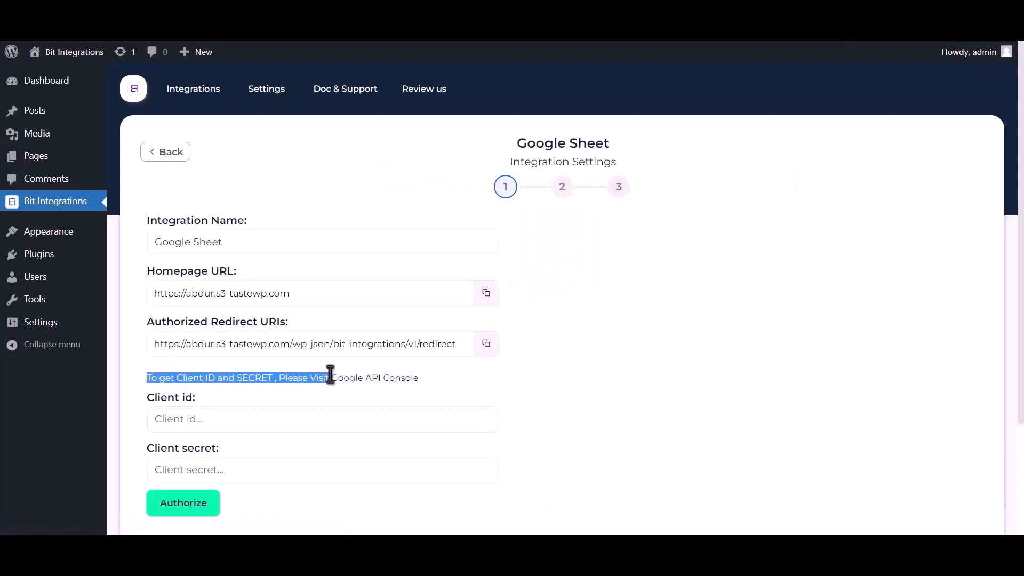
pyautogui.click(386, 377)
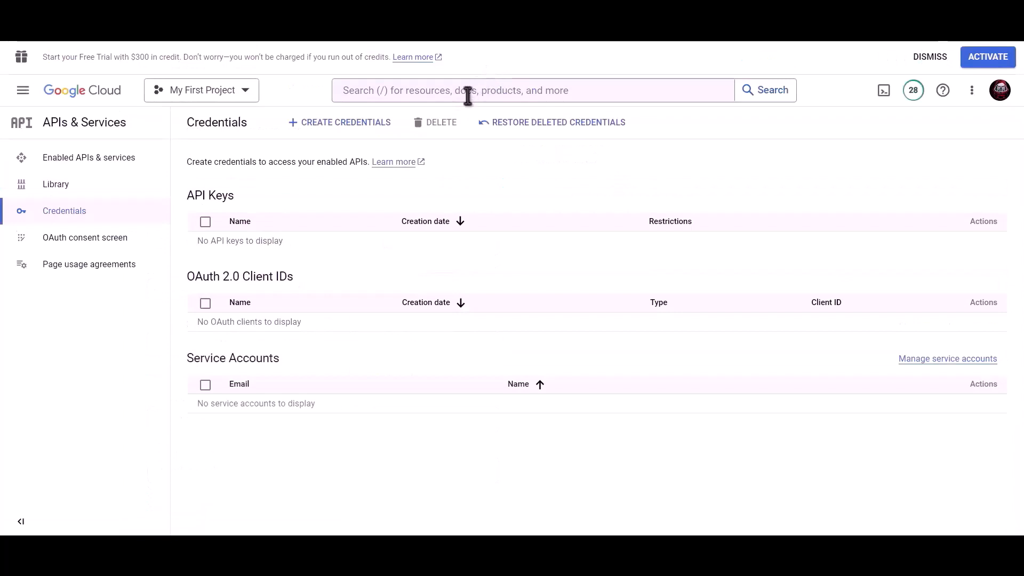
# - Find and enable the Google Drive API for the project
pyautogui.click(532, 90)
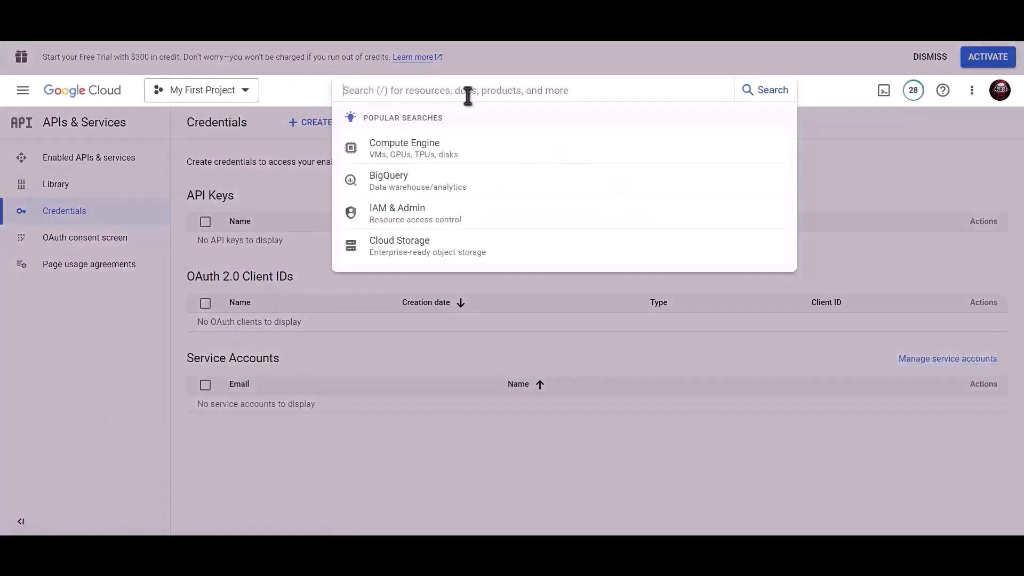
pyautogui.write('Google driv')
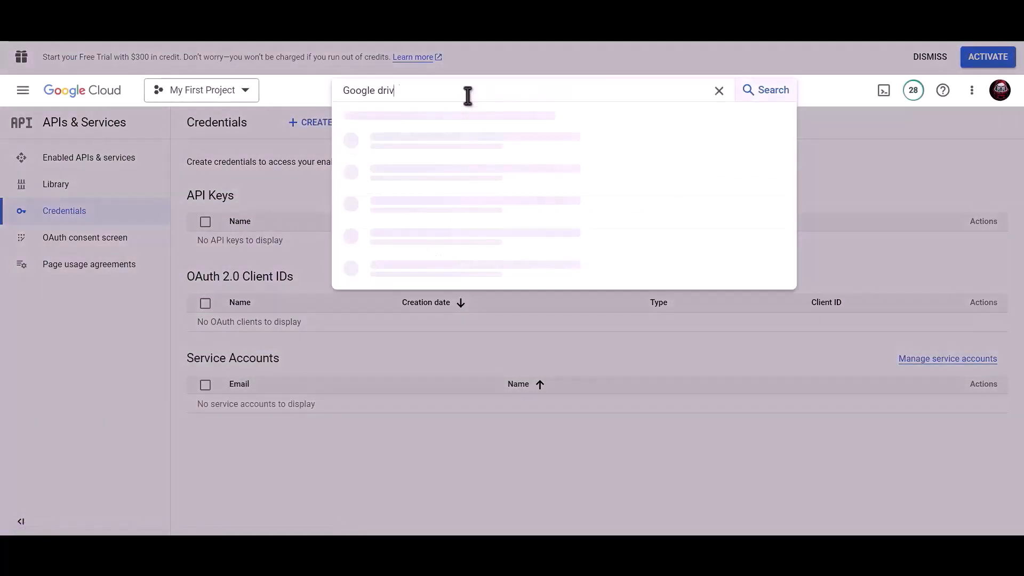
pyautogui.write('e api')
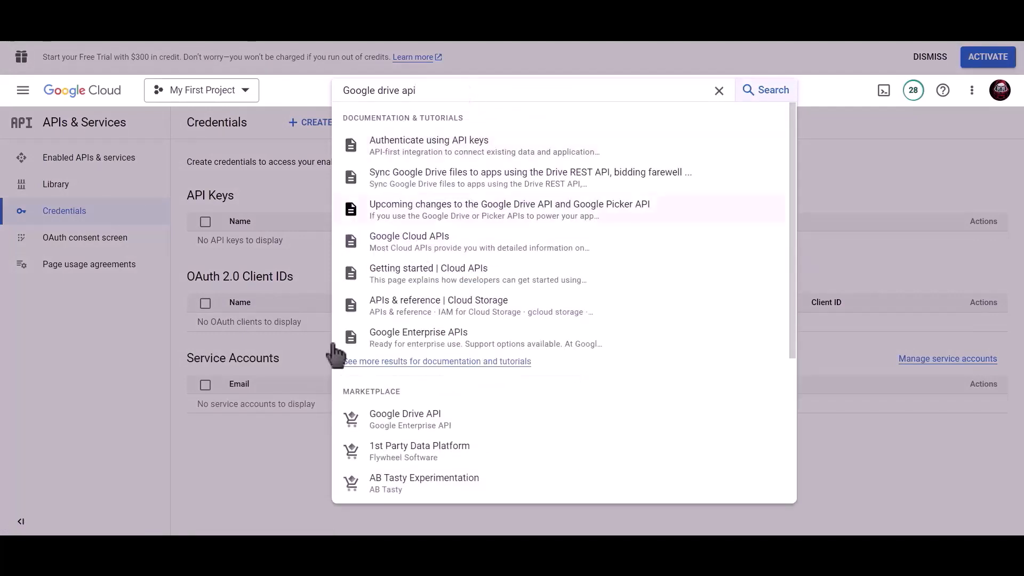
pyautogui.click(406, 418)
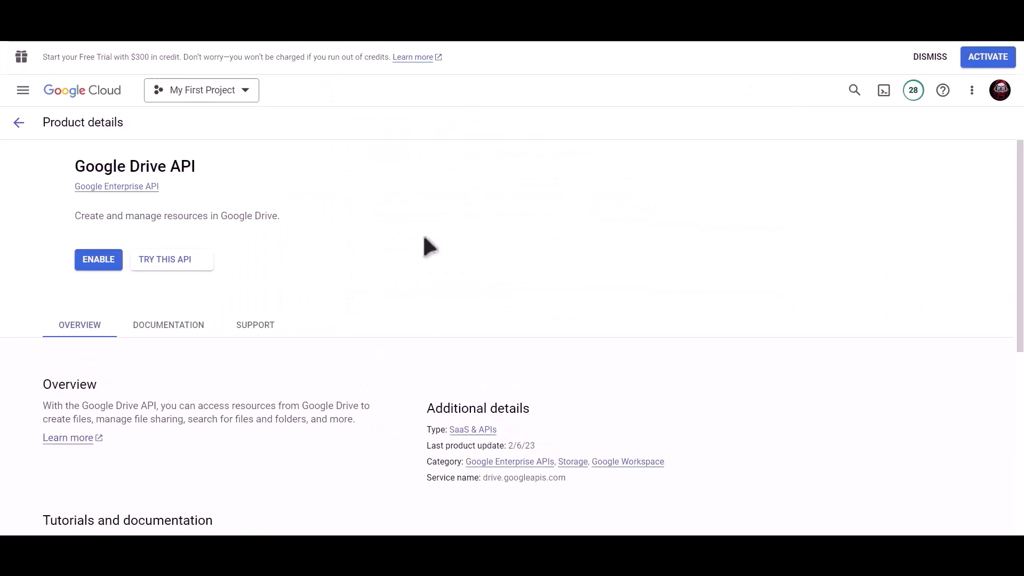
pyautogui.click(98, 259)
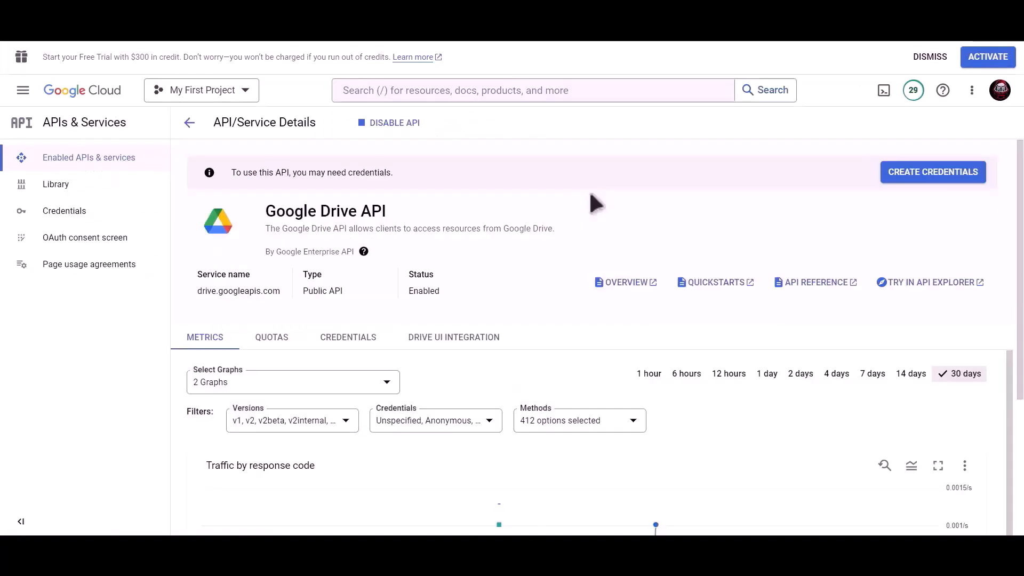
# - Find and enable the Google Sheets API for the project
pyautogui.write('google sh')
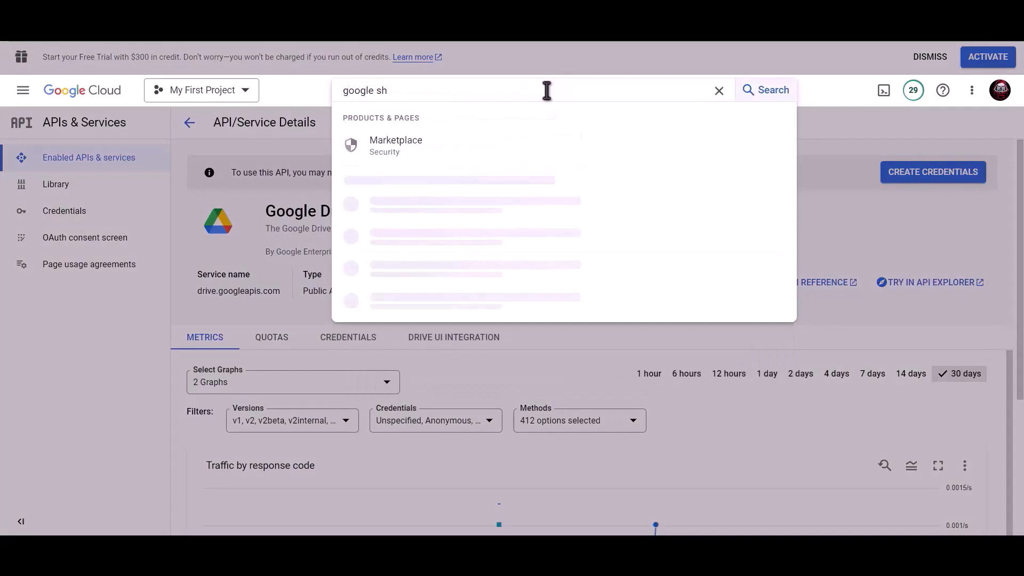
pyautogui.write('eet')
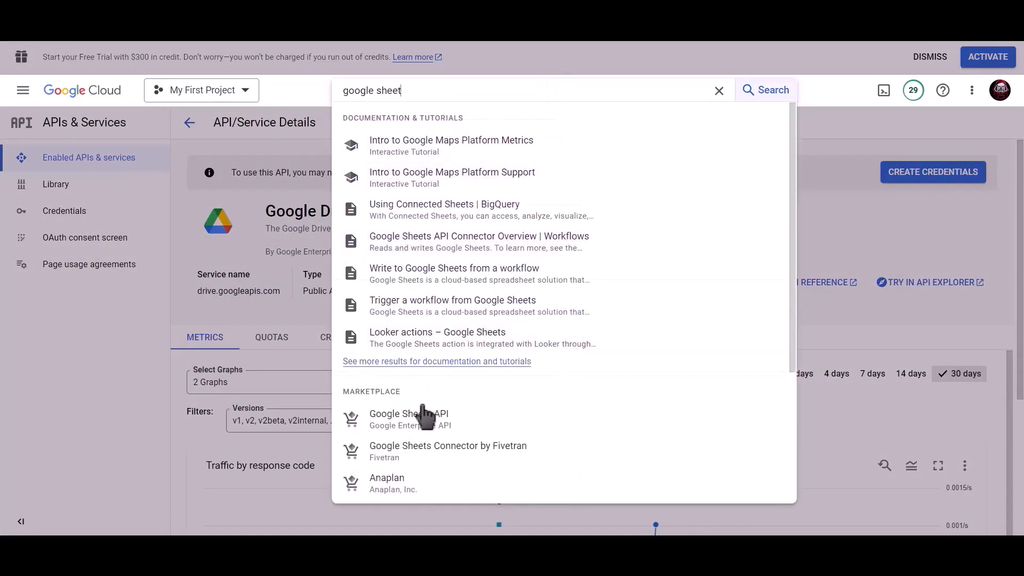
pyautogui.click(408, 414)
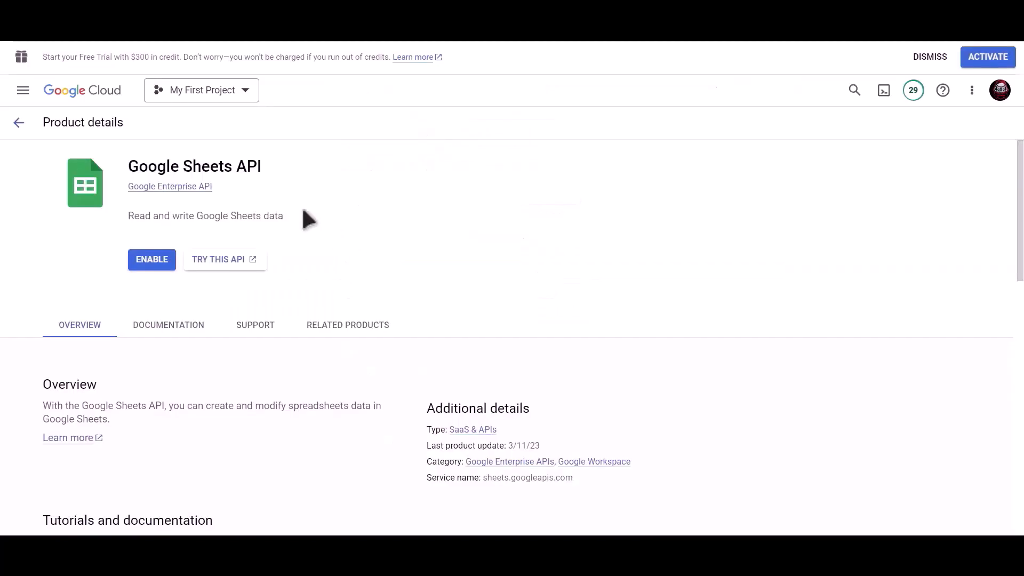
pyautogui.click(151, 259)
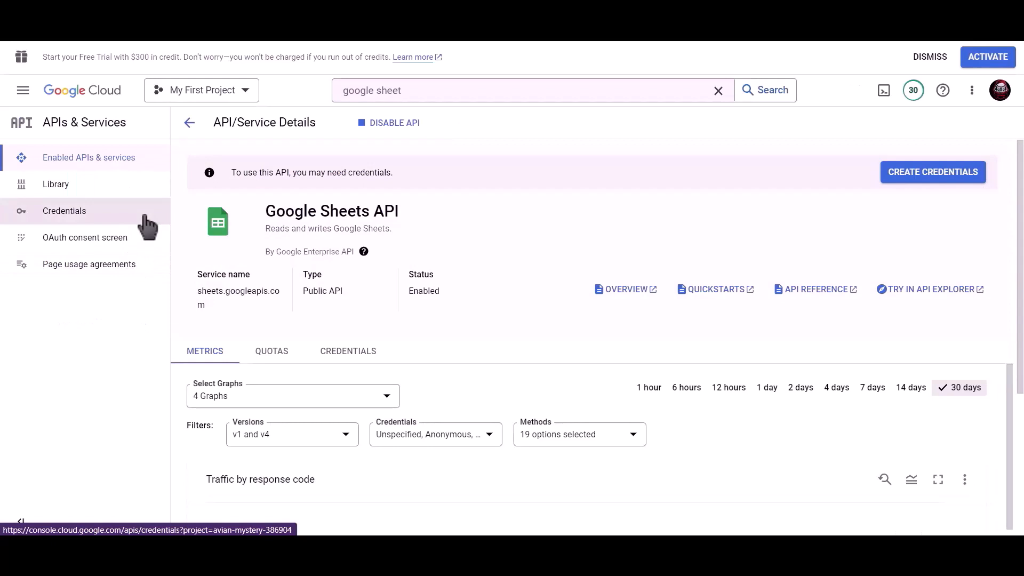
# - Start a Web application OAuth client ID named Bit Integrations under Credentials
pyautogui.click(64, 210)
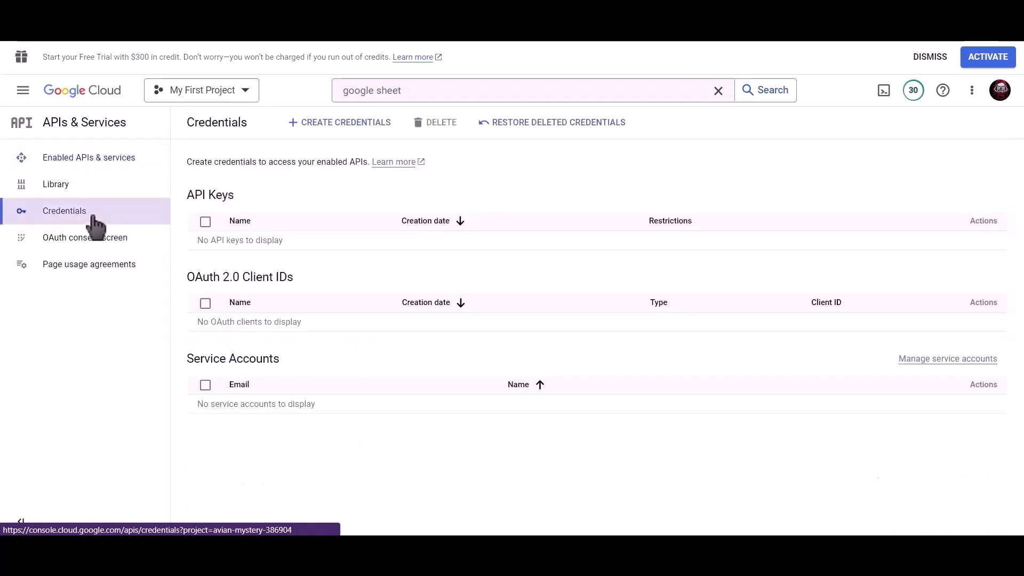
pyautogui.click(339, 121)
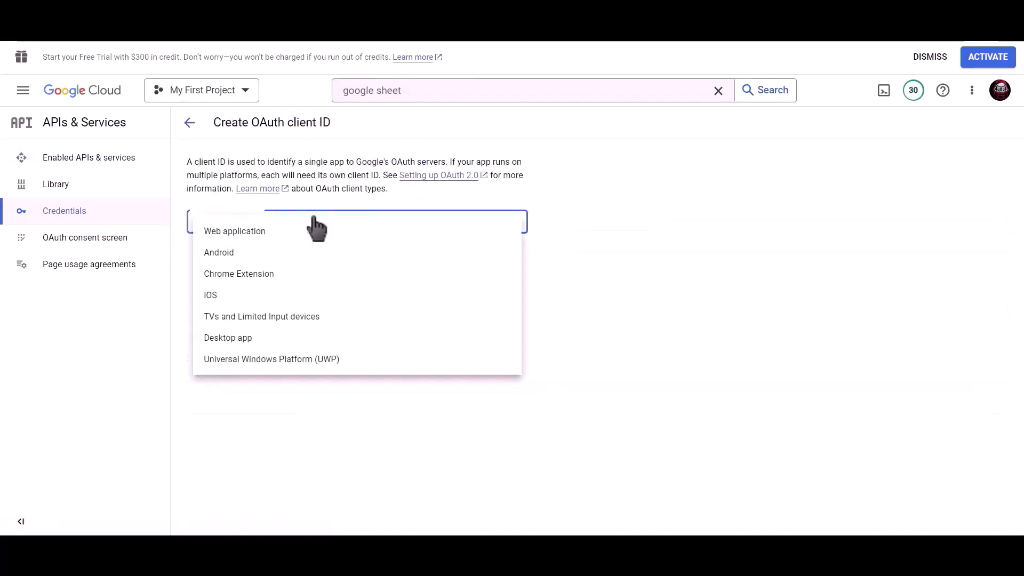
pyautogui.click(234, 230)
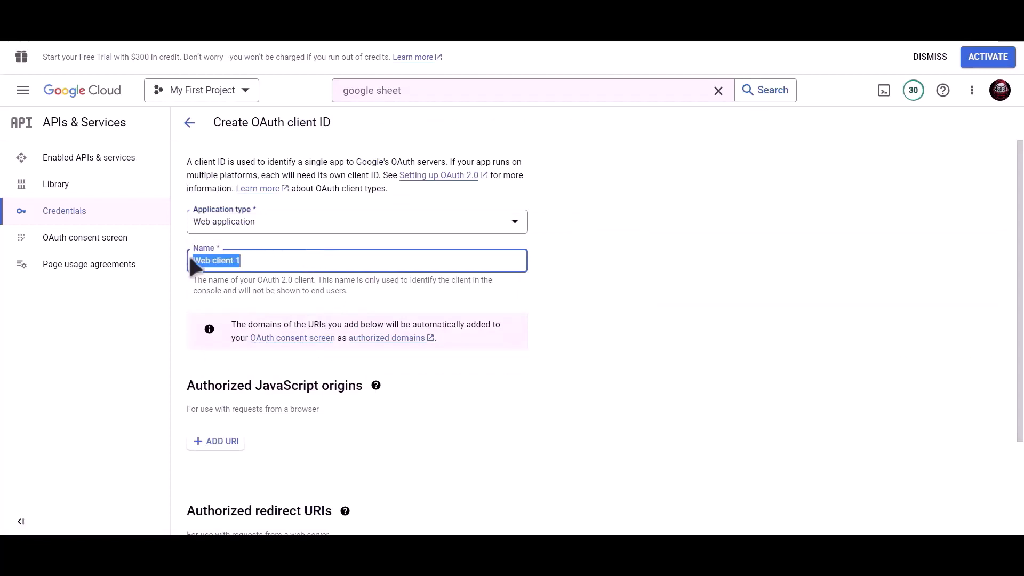
pyautogui.write('Bit Int')
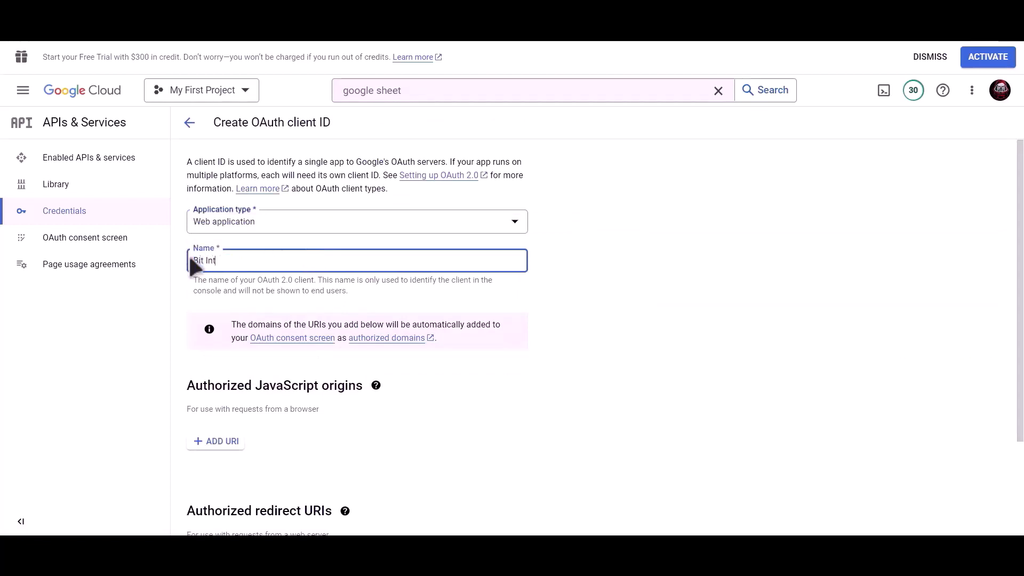
pyautogui.write('egrations')
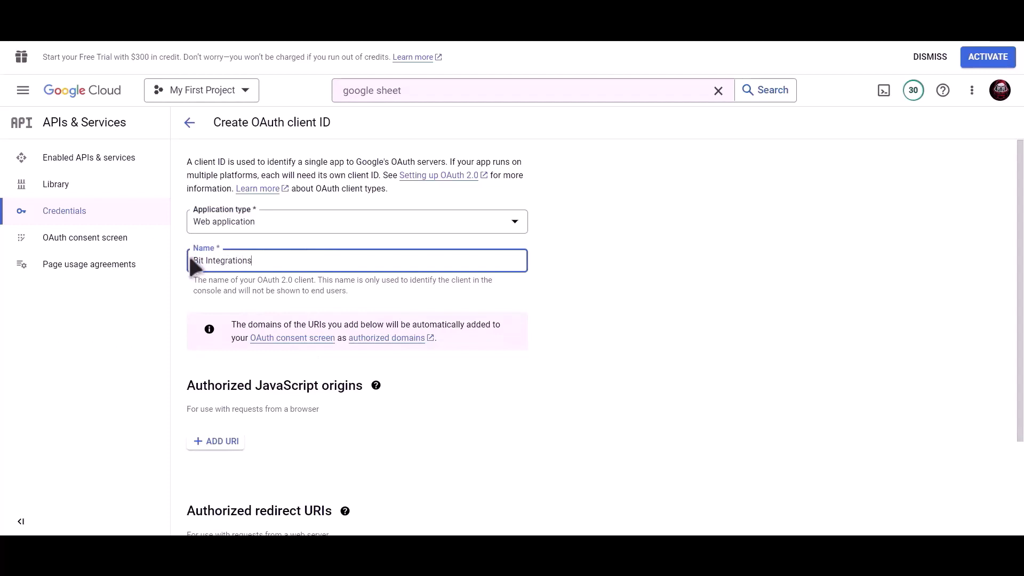
# - Add the site's authorized redirect URI and create the OAuth client
pyautogui.scroll(-3)
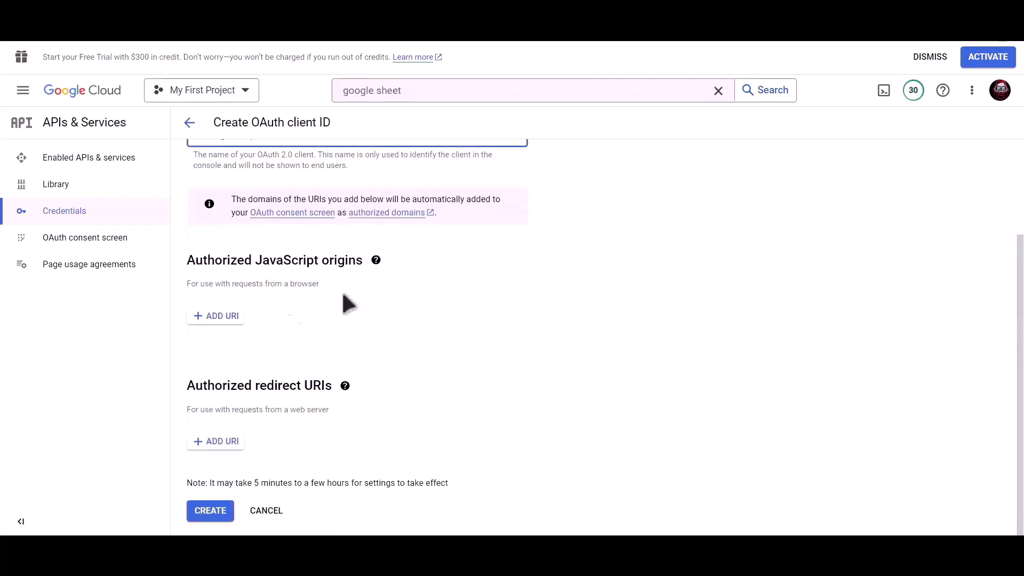
pyautogui.moveTo(349, 307)
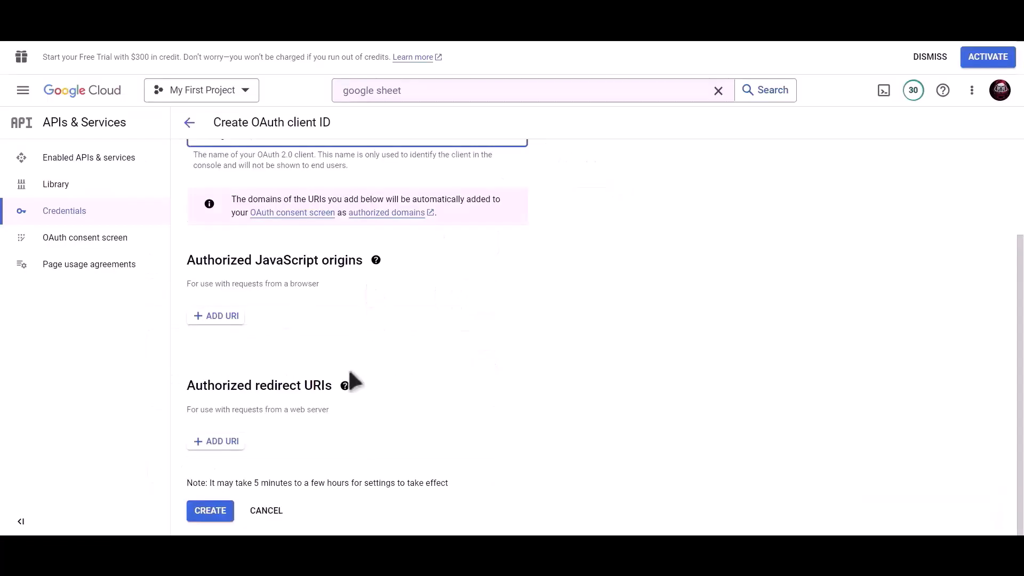
pyautogui.click(214, 440)
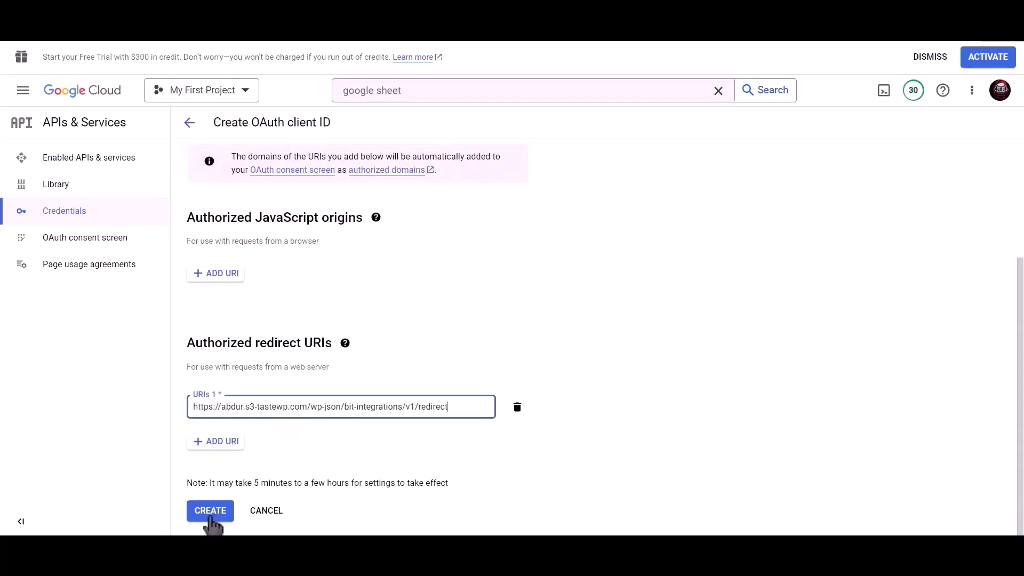
pyautogui.click(210, 510)
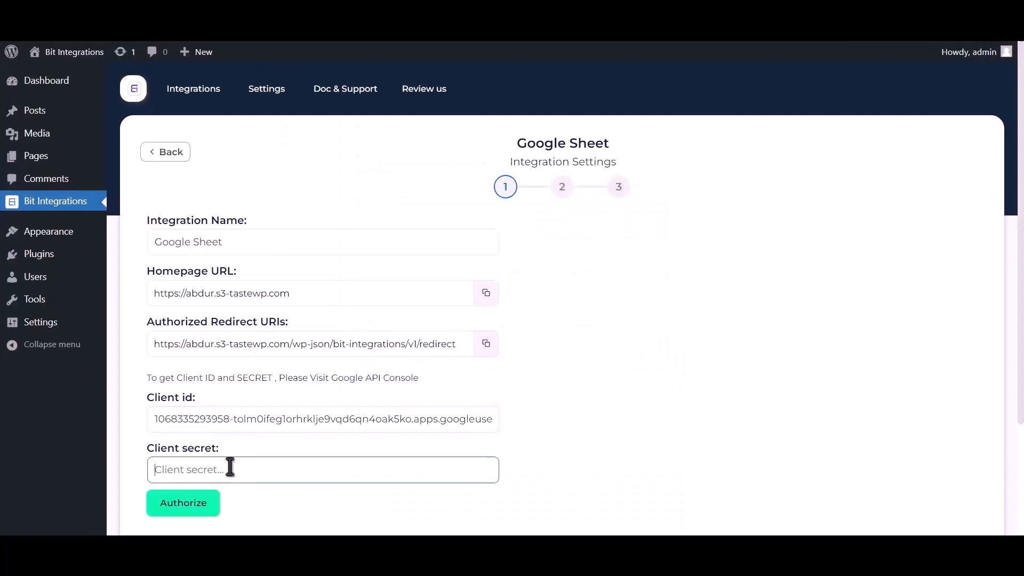
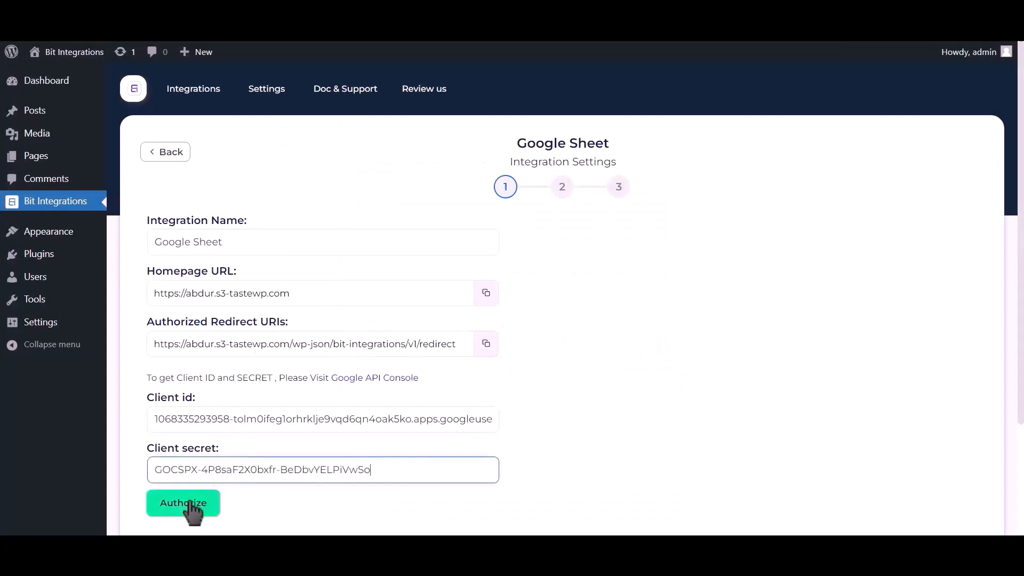
# - Fill in the client secret and start authorizing with the Google account
pyautogui.click(182, 502)
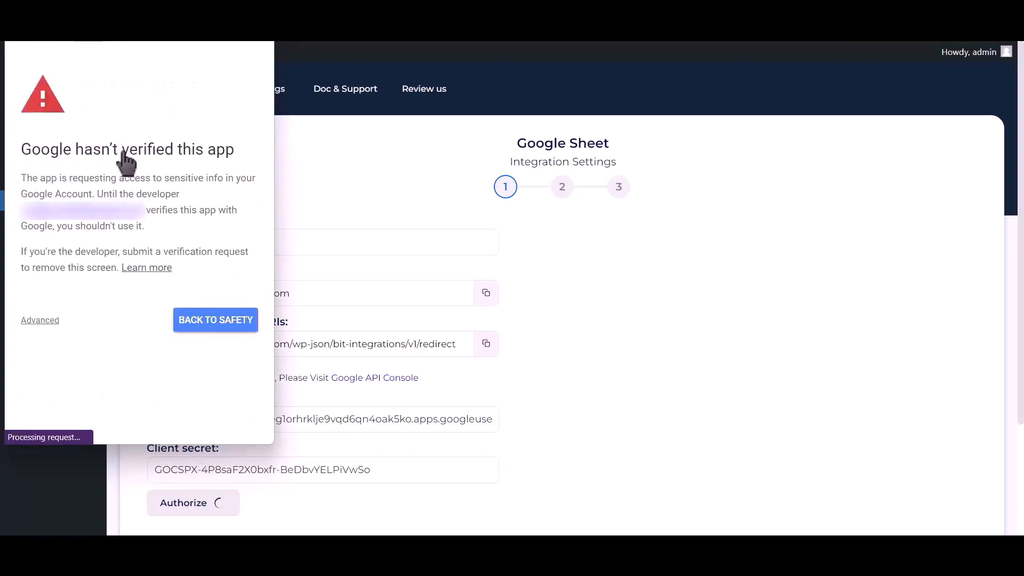
# - Proceed past the unverified-app warning and grant the Google account access until authorized
pyautogui.click(39, 320)
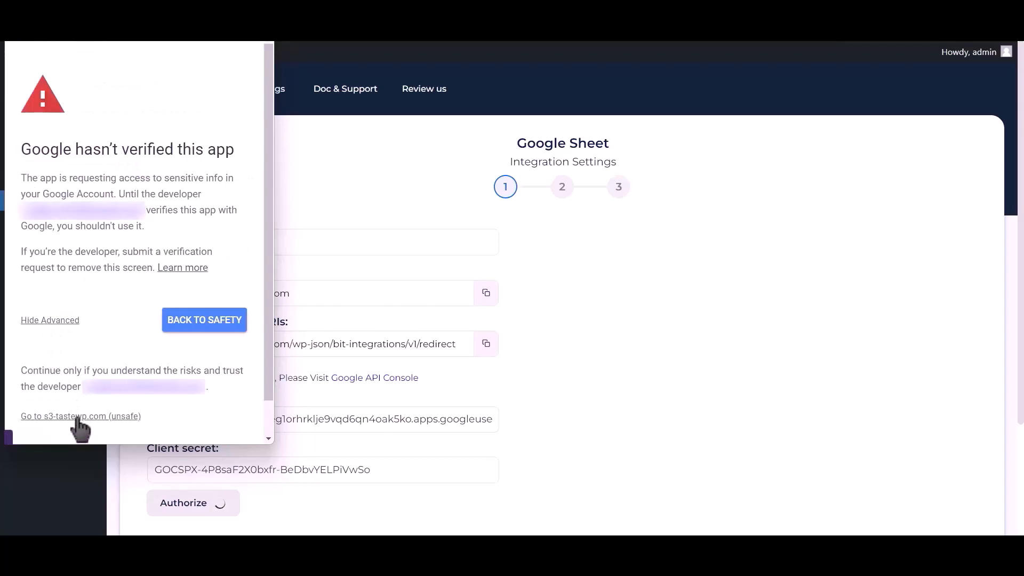
pyautogui.click(80, 416)
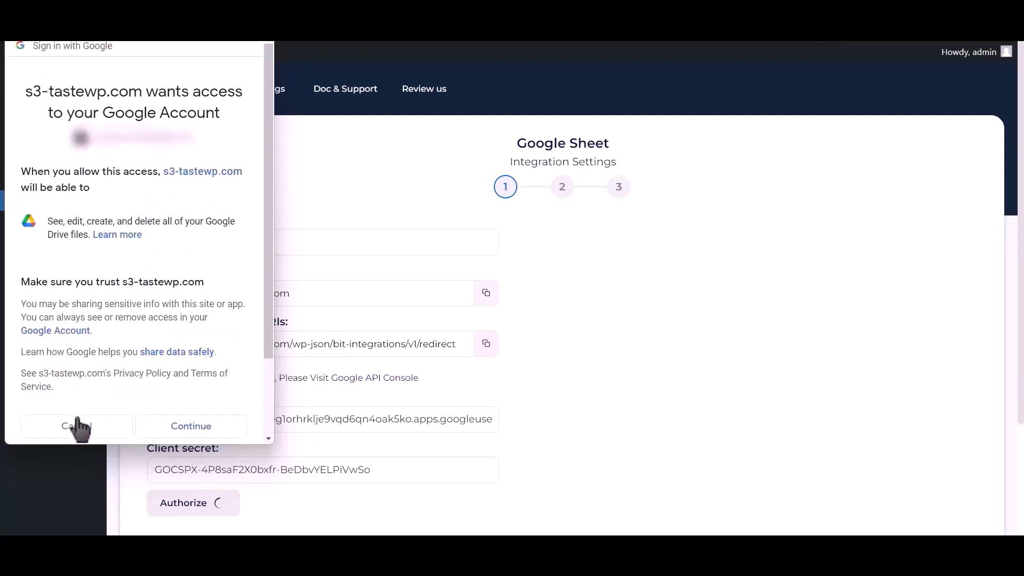
pyautogui.click(190, 425)
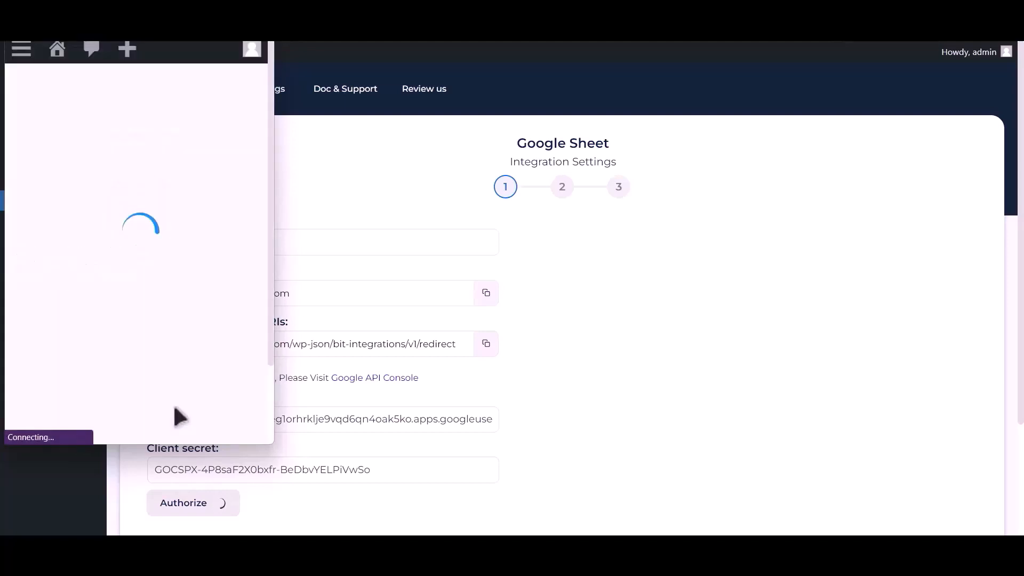
pyautogui.click(192, 502)
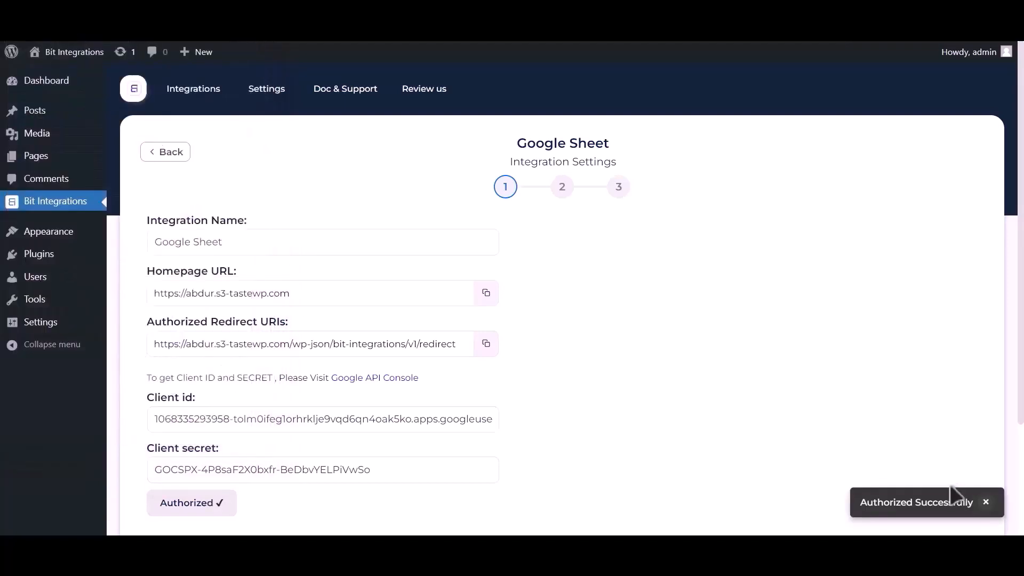
pyautogui.click(984, 501)
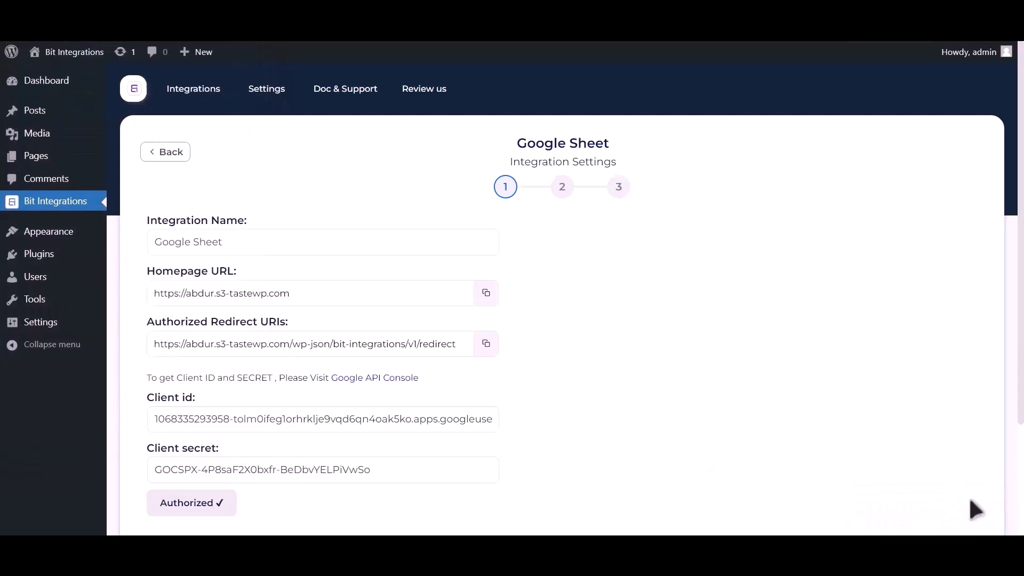
# - Select Post_Google_Sheet as the spreadsheet and Sheet1 as the worksheet
pyautogui.scroll(-3)
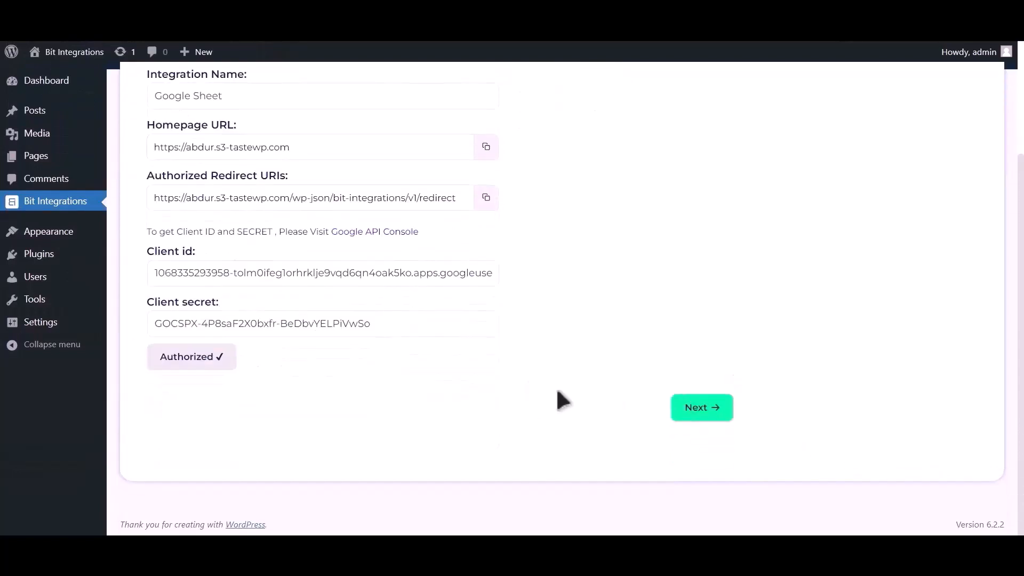
pyautogui.click(701, 407)
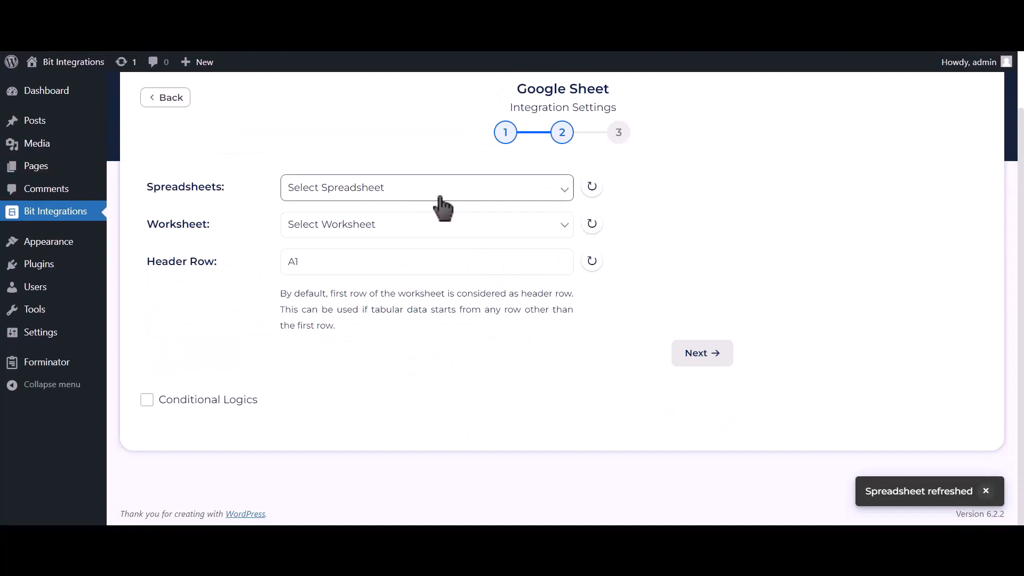
pyautogui.click(424, 188)
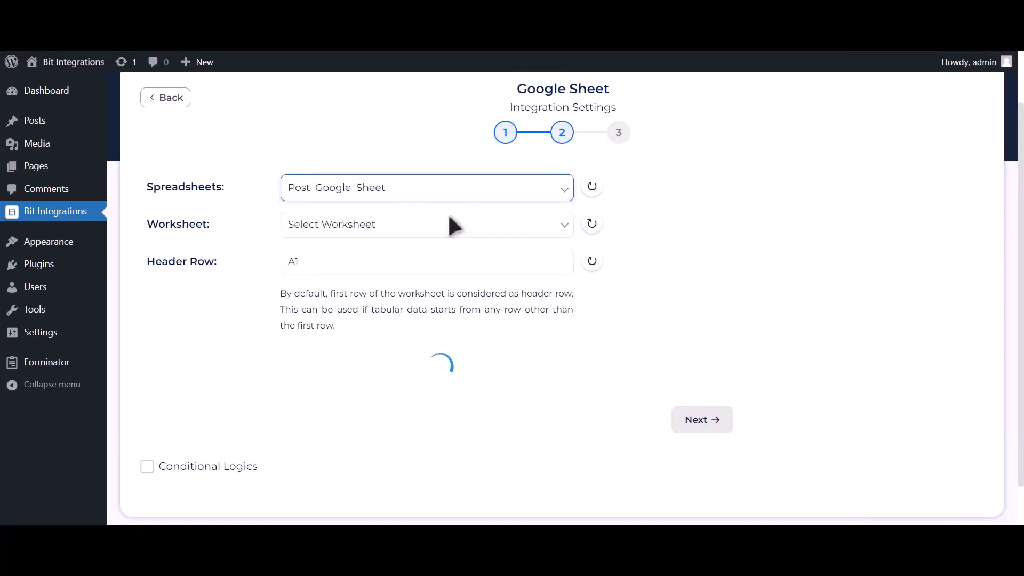
pyautogui.click(426, 224)
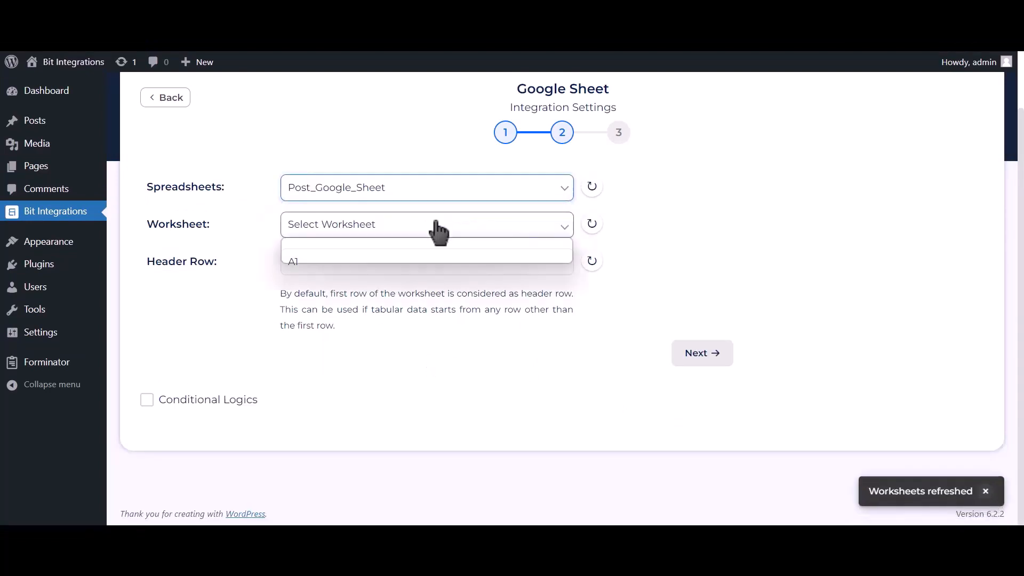
pyautogui.click(425, 263)
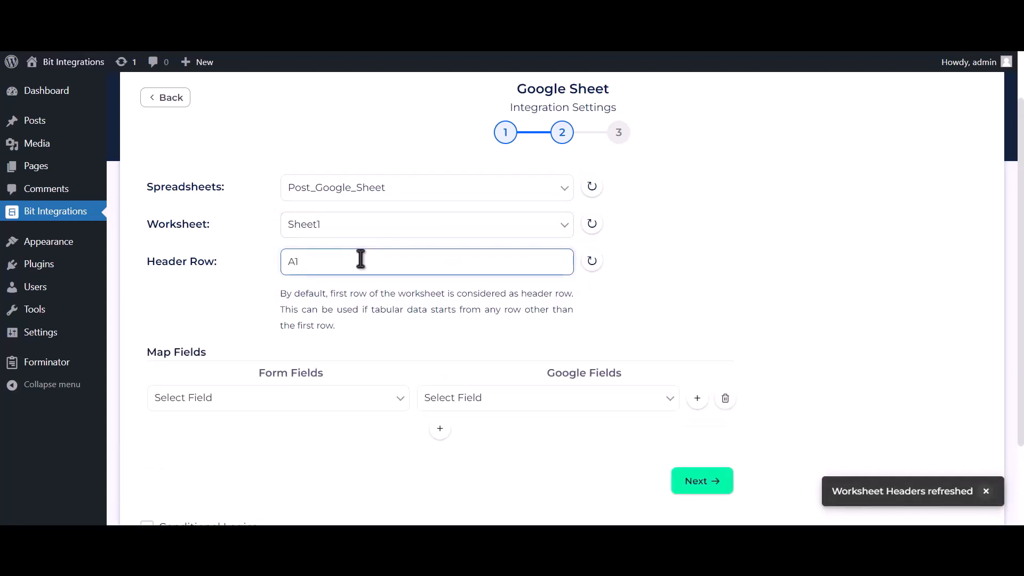
pyautogui.scroll(-3)
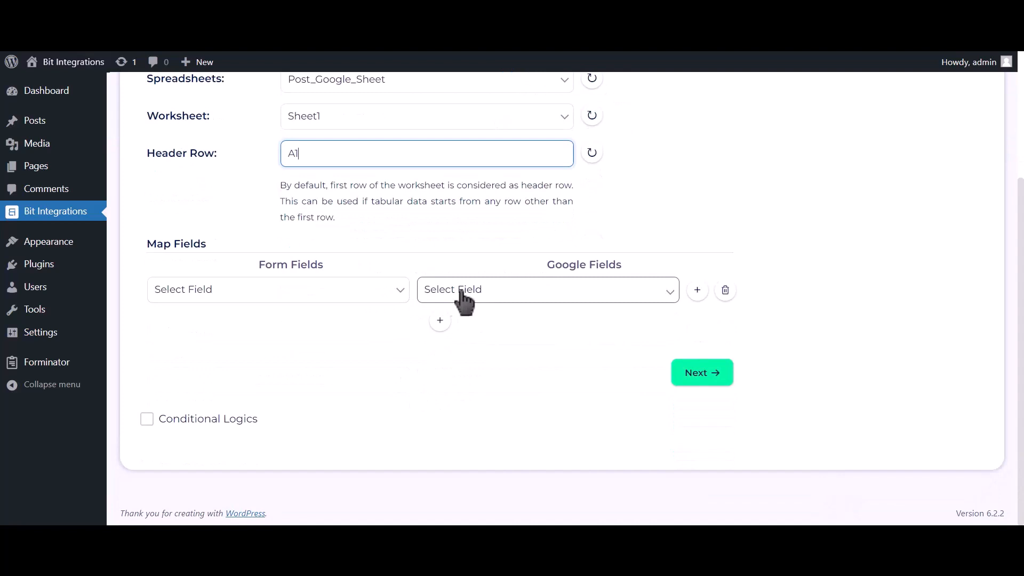
# - Map Name-1, Email Address-1 and Phone Number-1 to the Name, Email and Phone Number columns
pyautogui.click(277, 289)
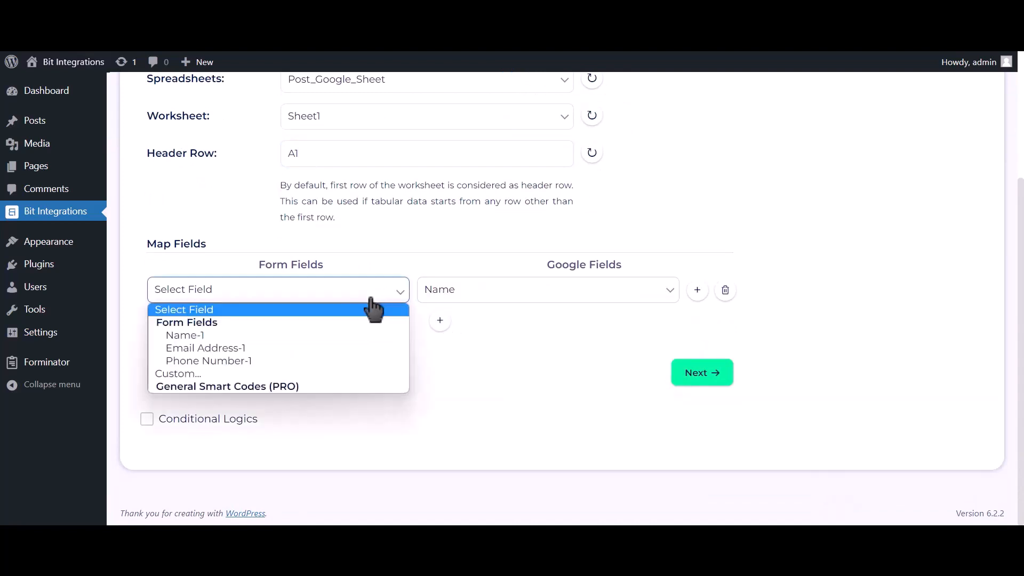
pyautogui.click(185, 335)
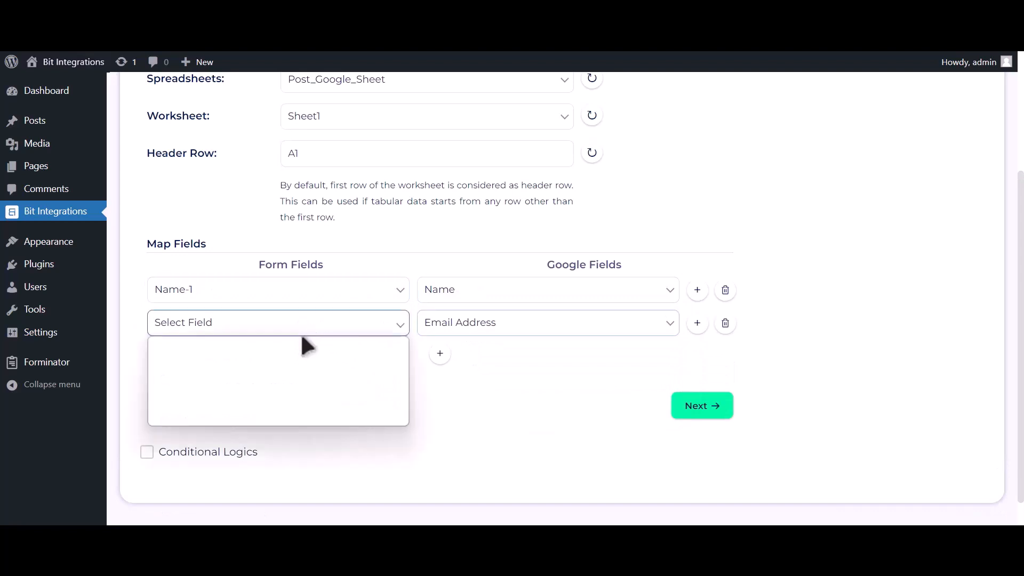
pyautogui.click(546, 355)
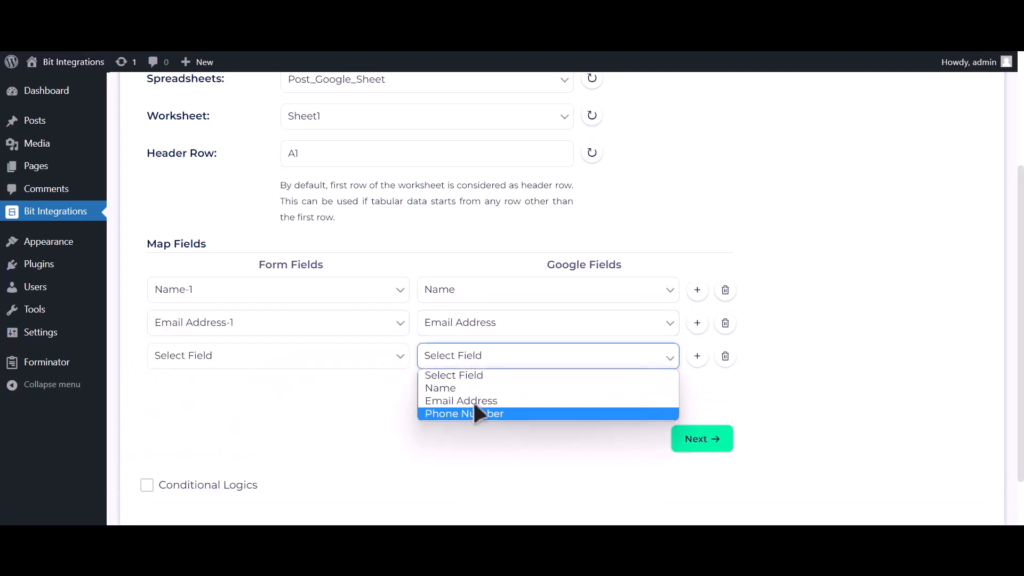
pyautogui.click(464, 414)
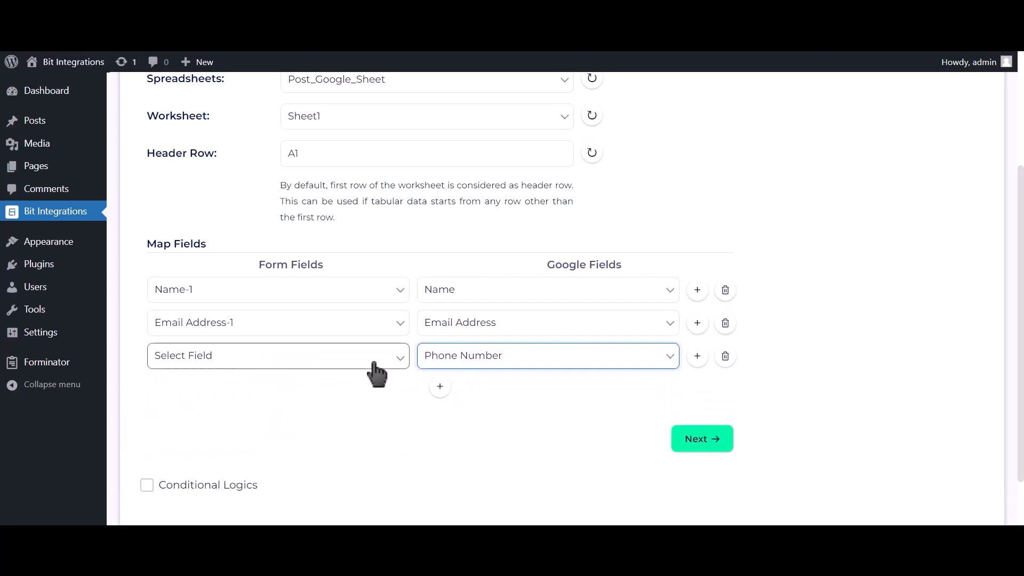
pyautogui.click(278, 355)
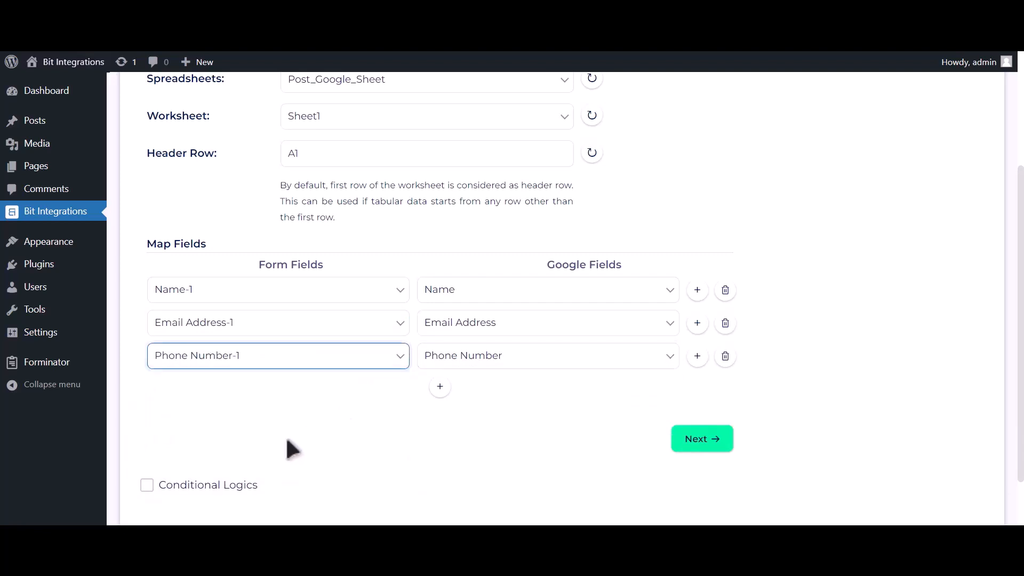
# - Leave conditional logic off and finish and save the Google Sheet integration
pyautogui.click(147, 484)
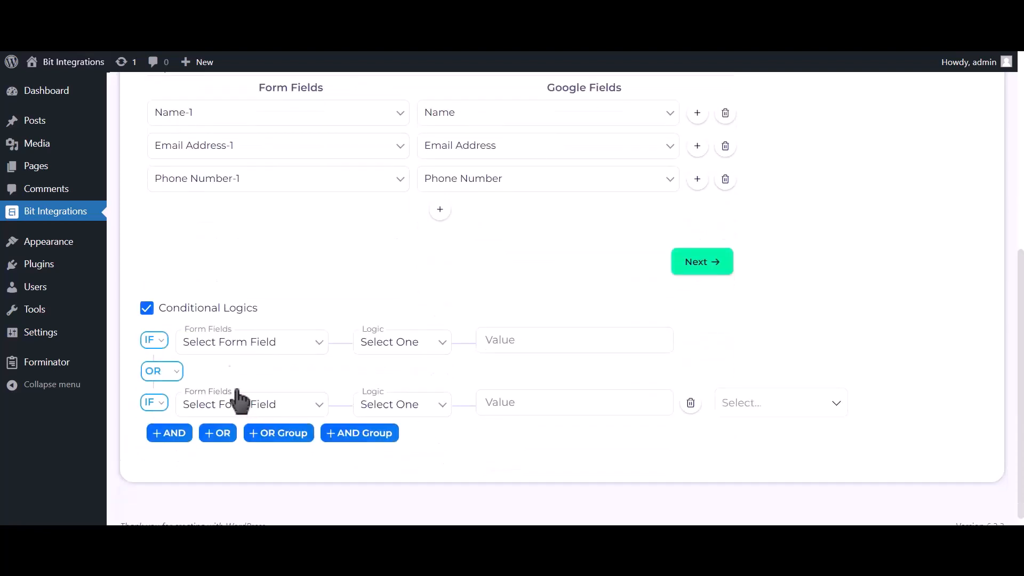
pyautogui.click(689, 403)
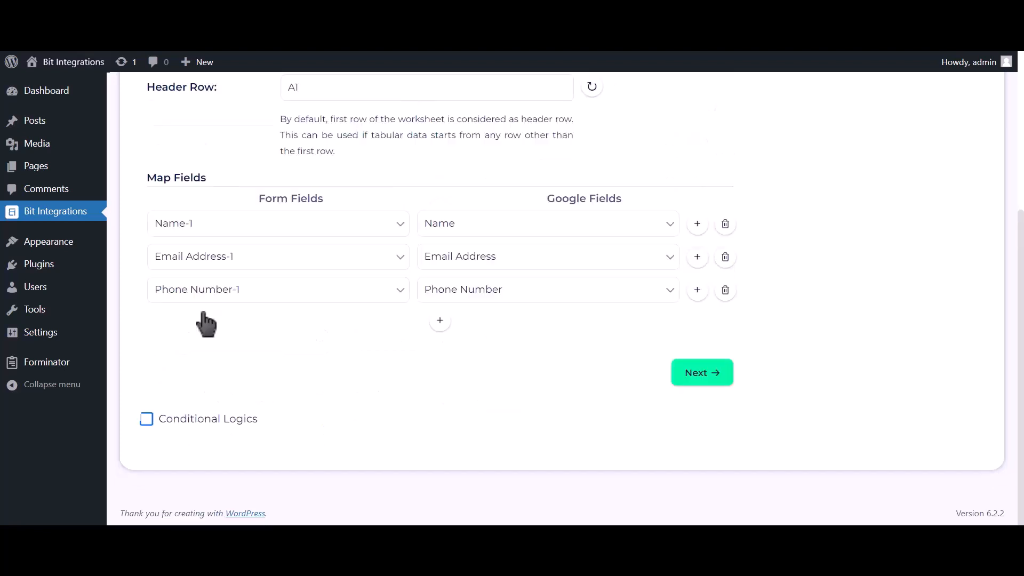
pyautogui.moveTo(702, 372)
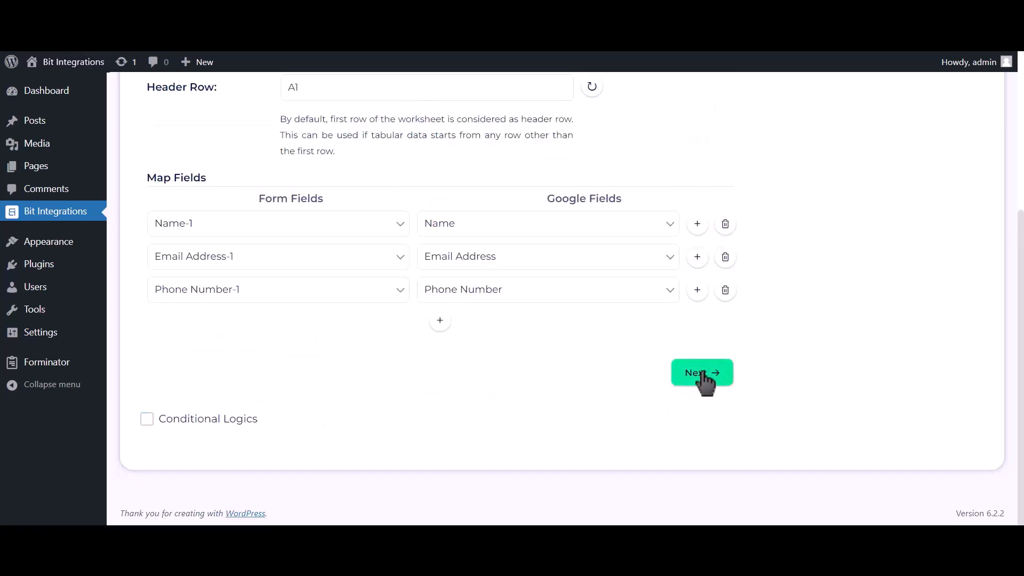
pyautogui.click(701, 372)
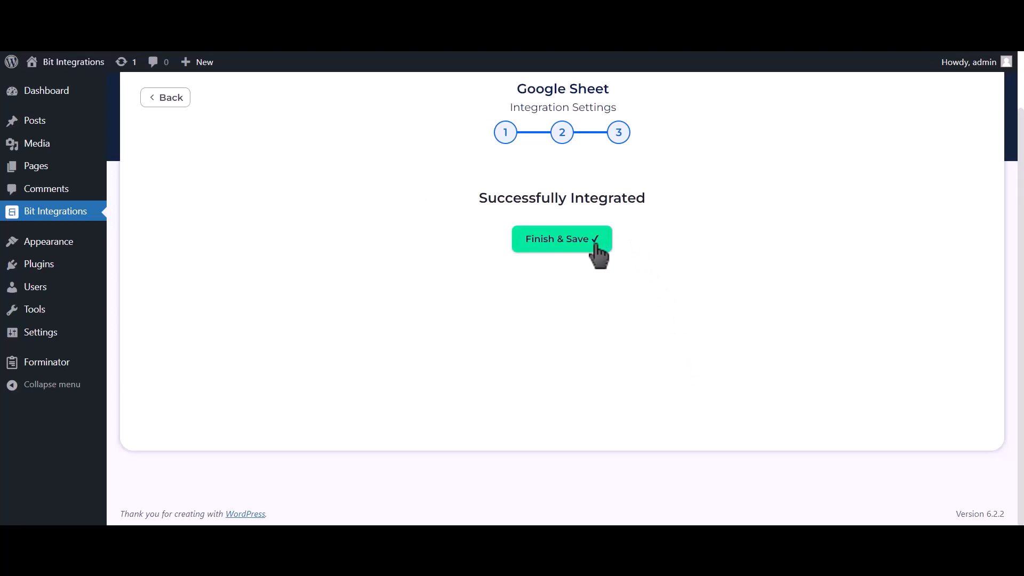
pyautogui.click(560, 238)
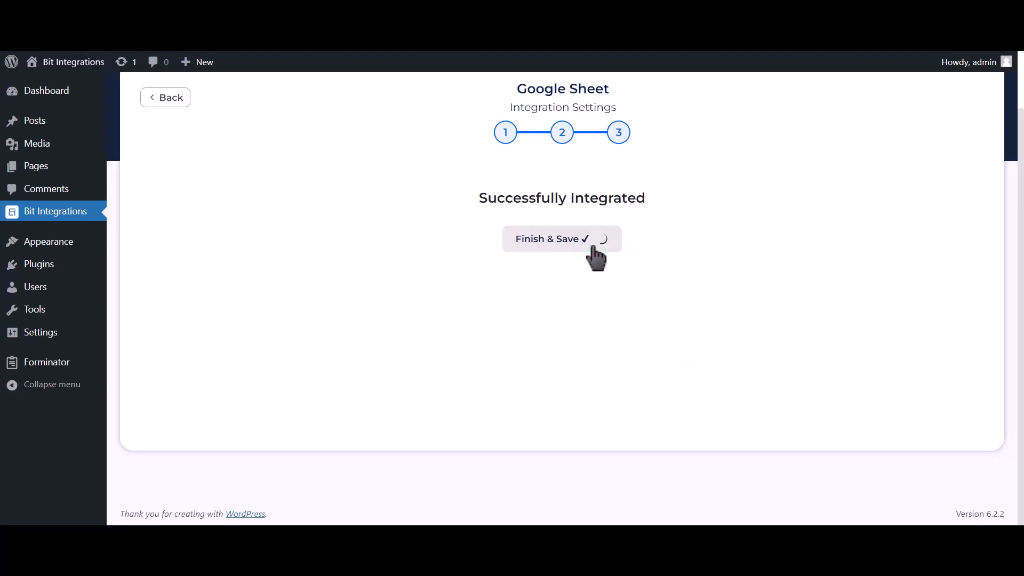
pyautogui.click(560, 238)
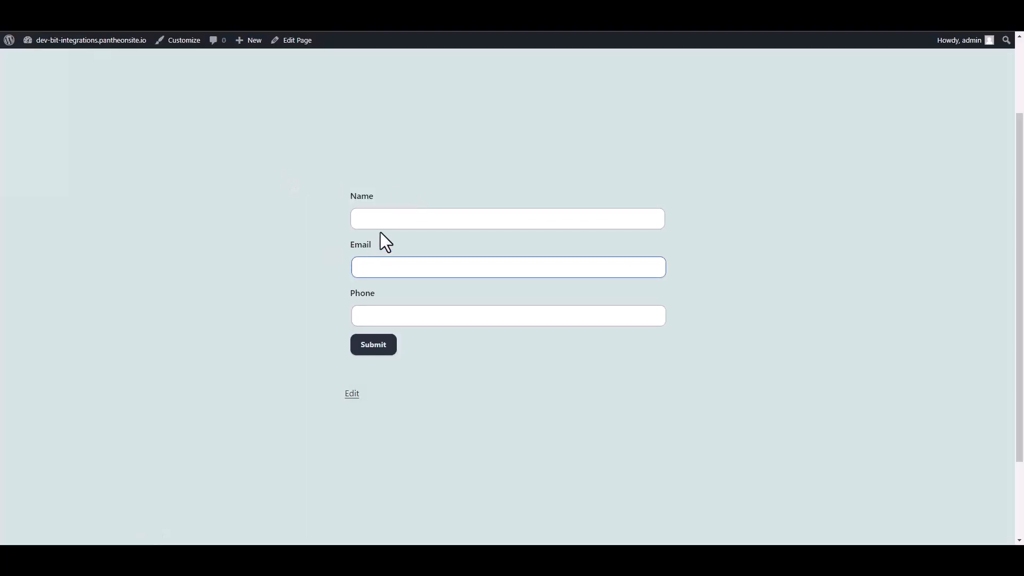
# - Enter the name Bit Integrations in the site form
pyautogui.write('B')
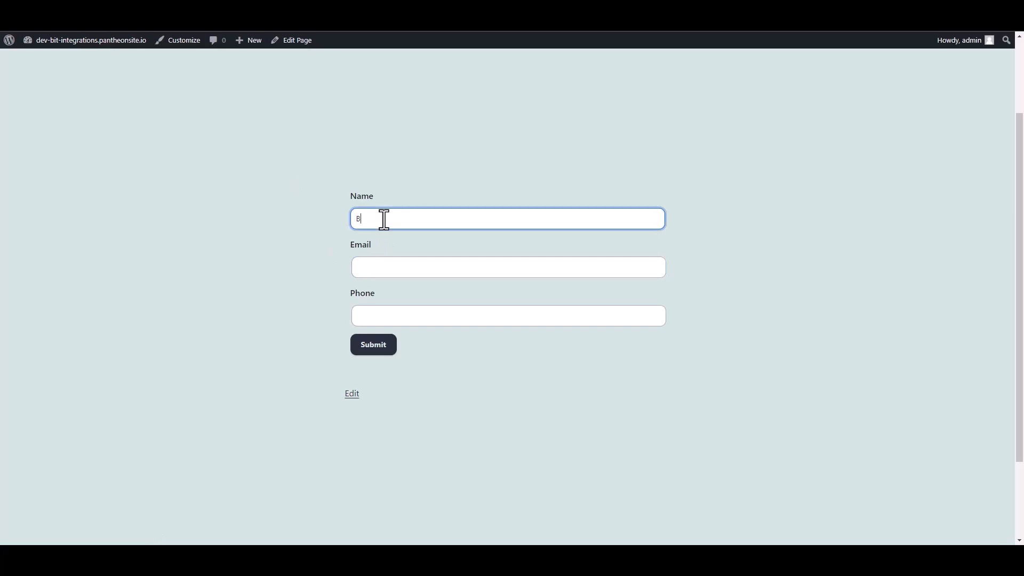
pyautogui.write('it Integ')
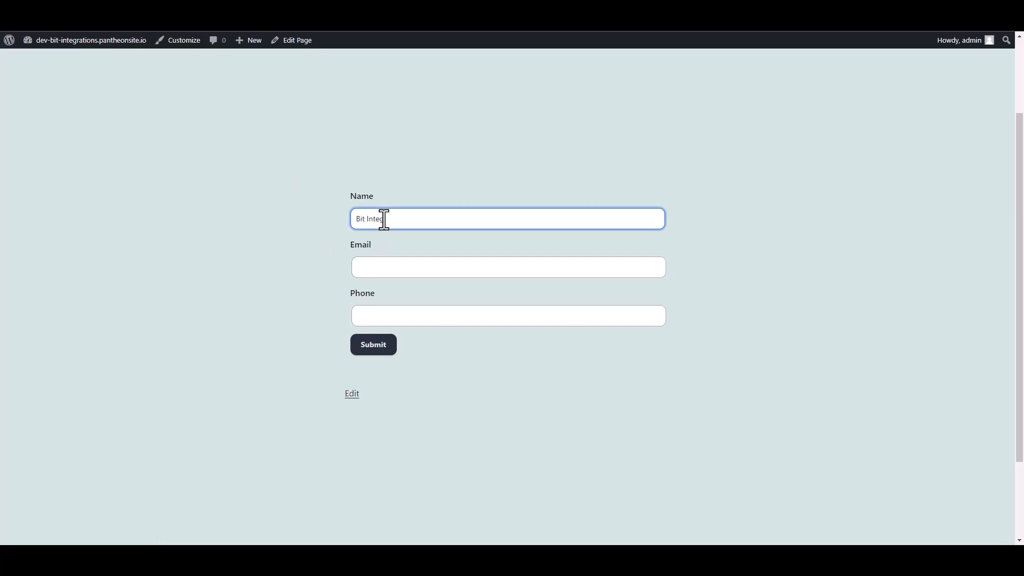
pyautogui.write('rations')
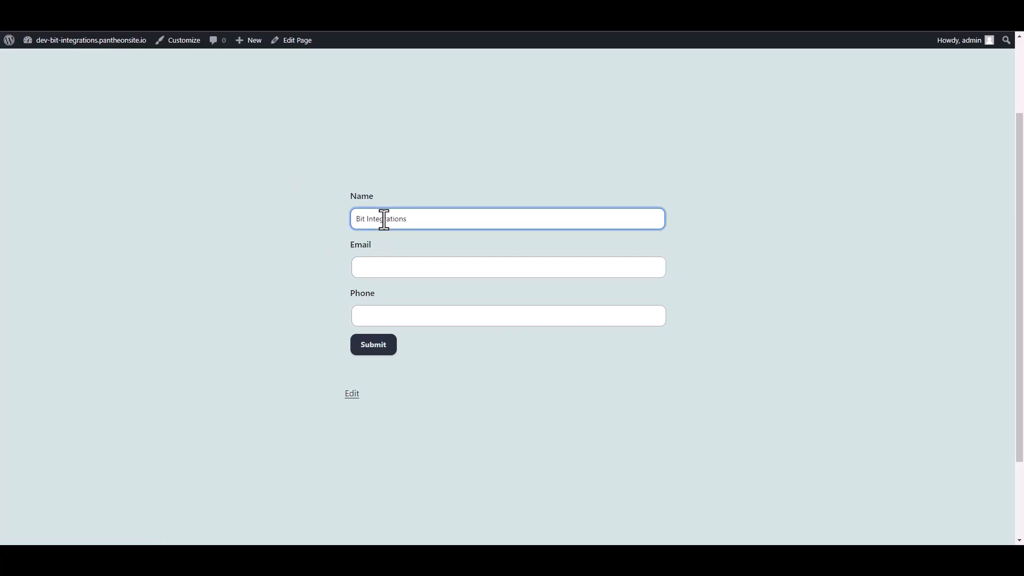
pyautogui.click(507, 266)
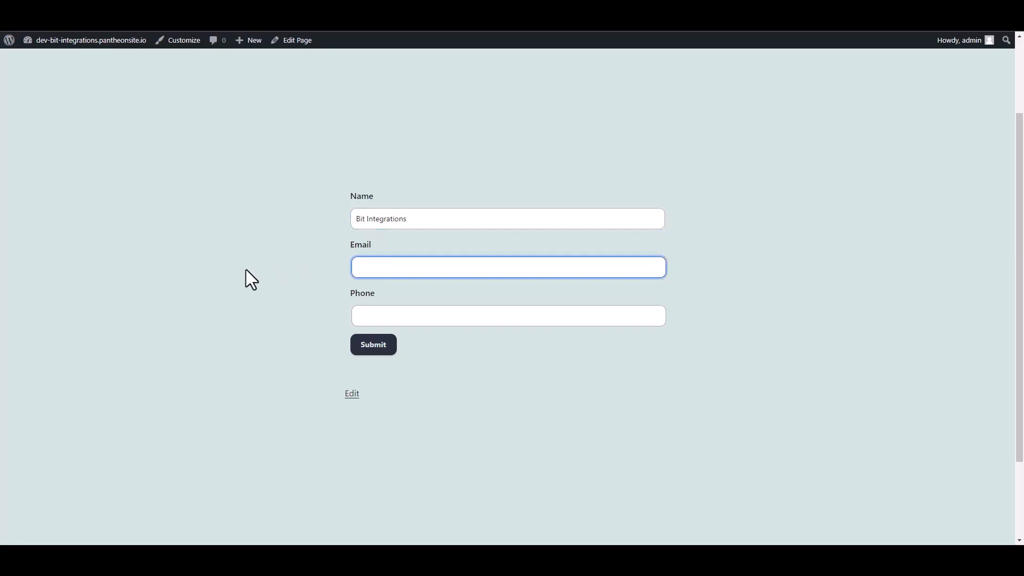
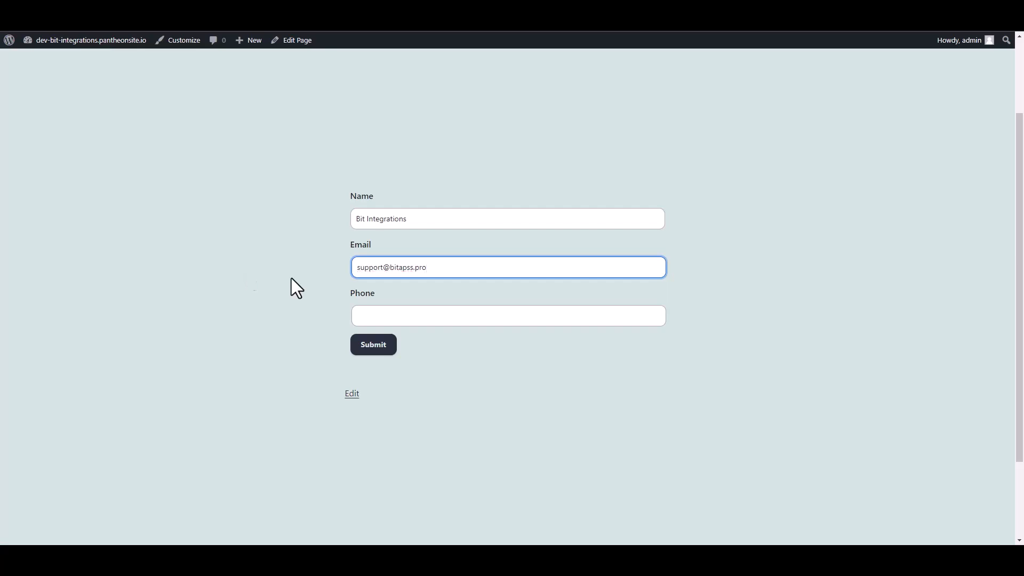
pyautogui.write('444555666')
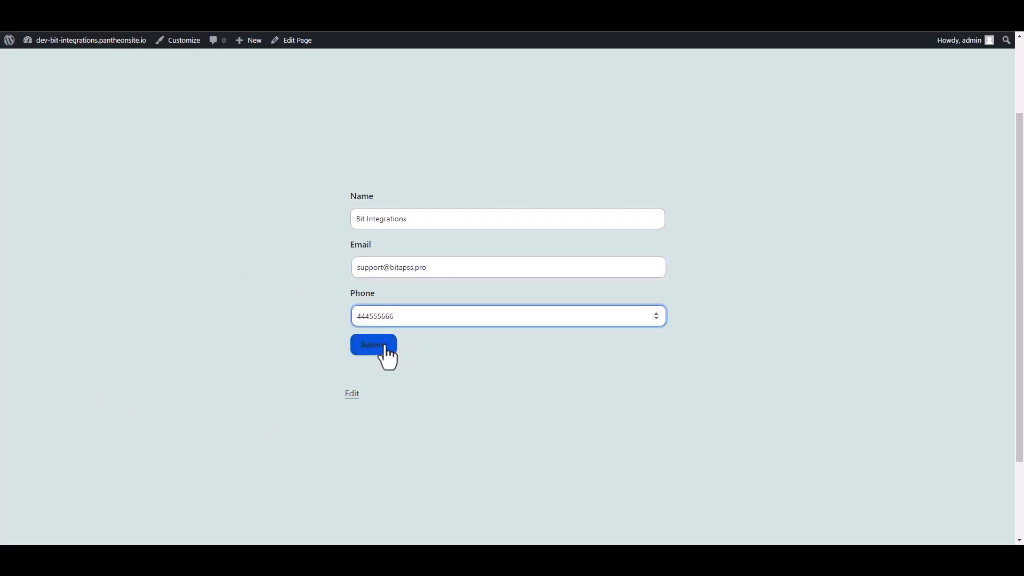
pyautogui.click(373, 344)
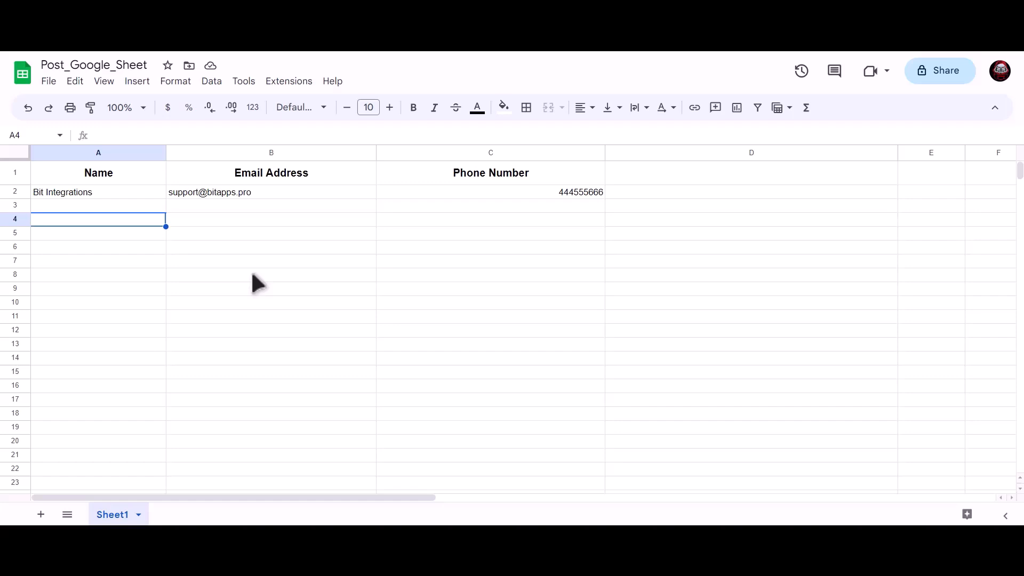
pyautogui.moveTo(200, 202)
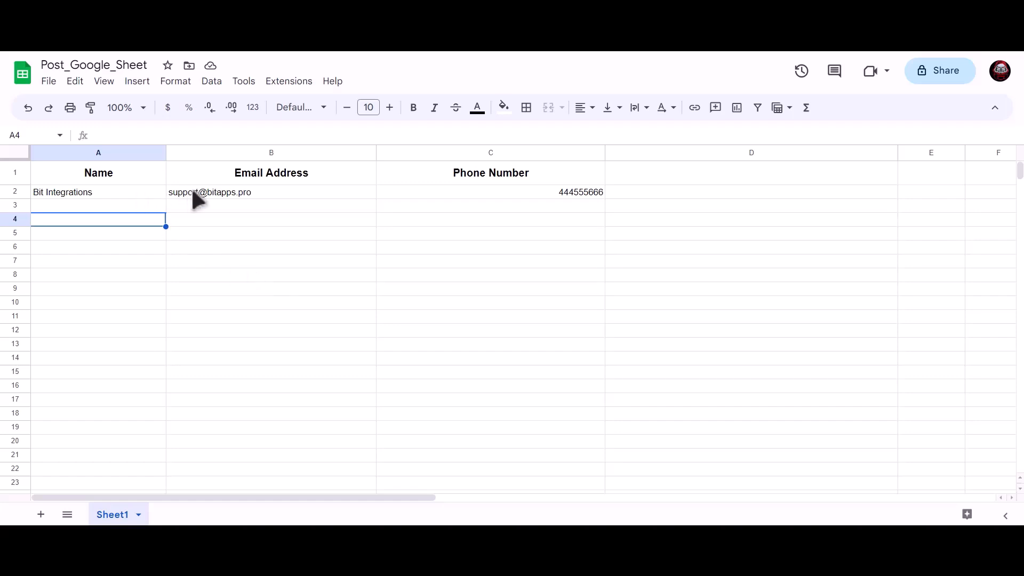
# - Check the submitted row's email value in cell B2 of Post_Google_Sheet
pyautogui.click(270, 191)
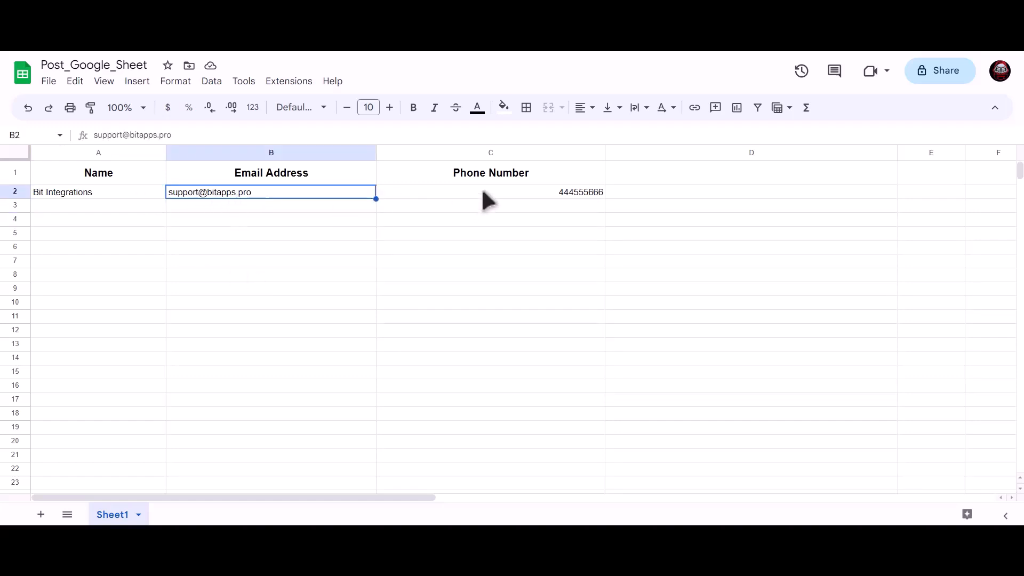
pyautogui.click(270, 246)
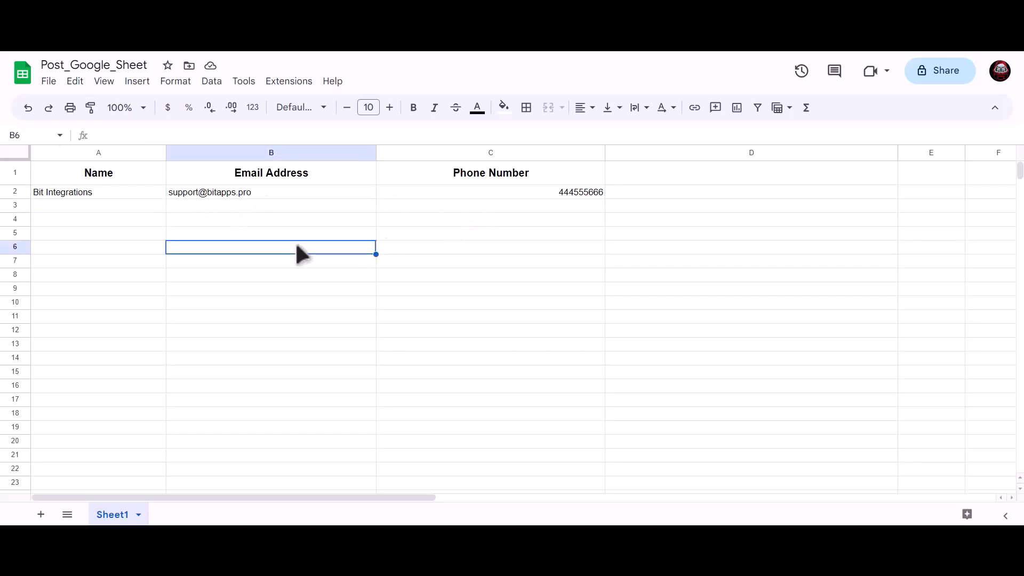